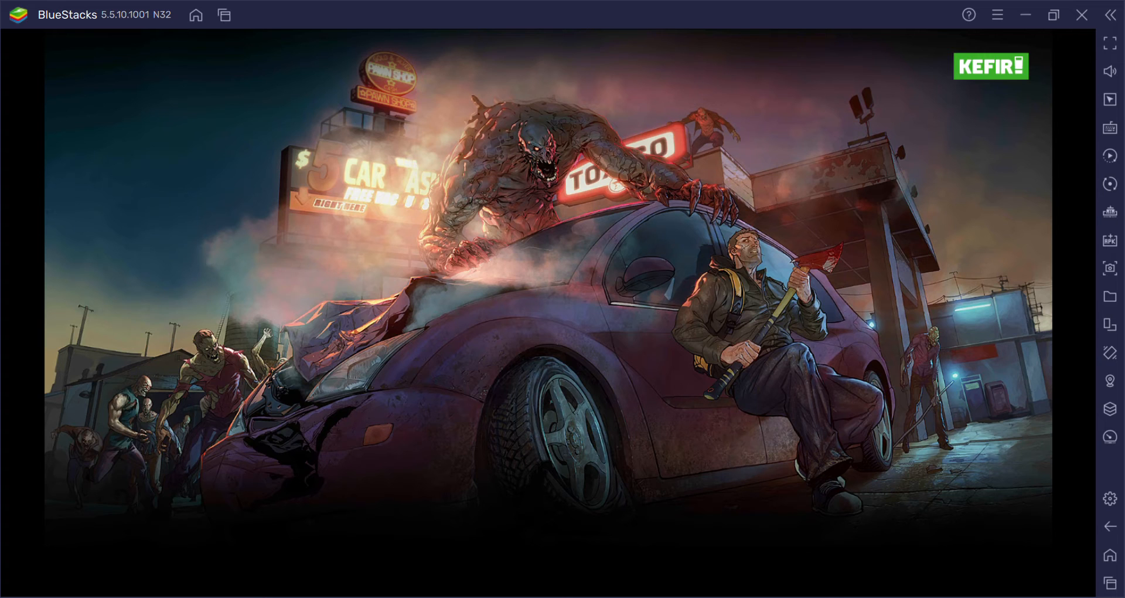
mouse_move(736, 213)
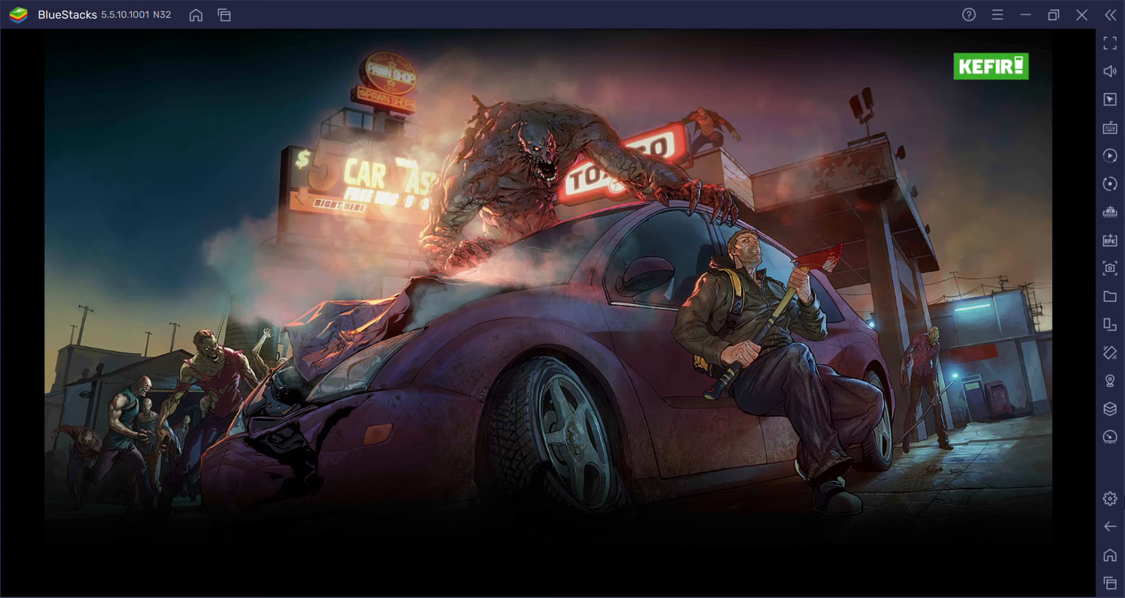
mouse_move(3, 279)
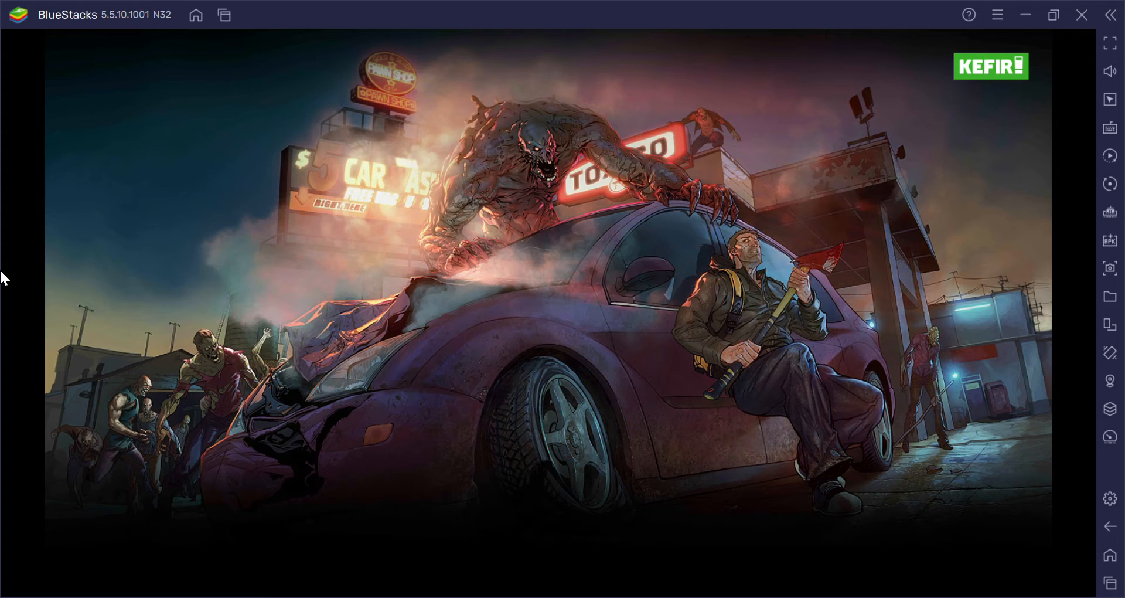
mouse_move(388, 257)
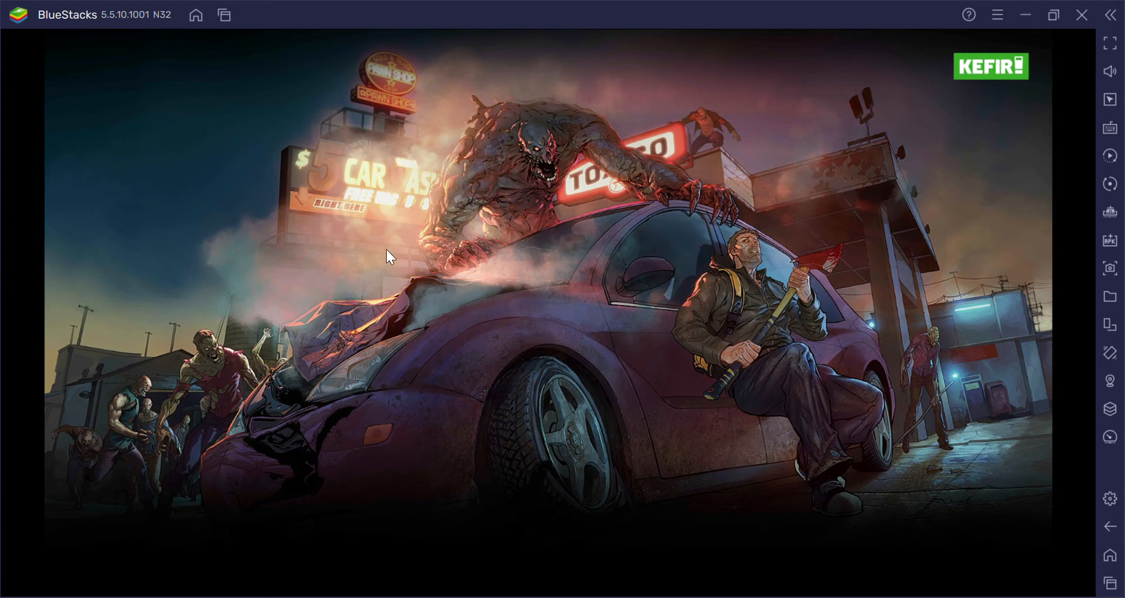
mouse_move(297, 229)
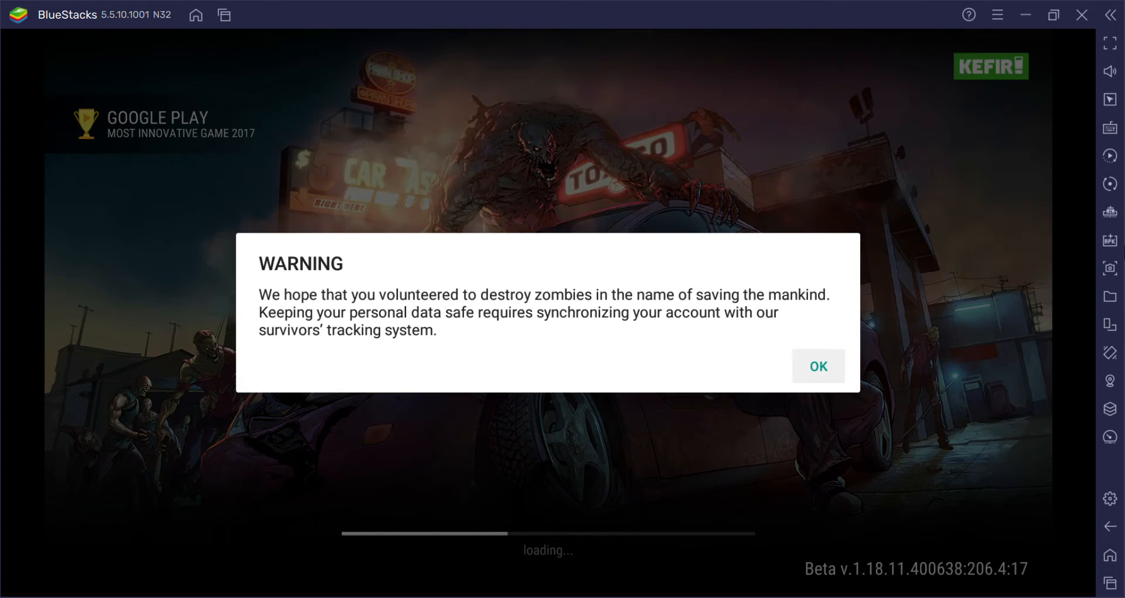
mouse_move(932, 359)
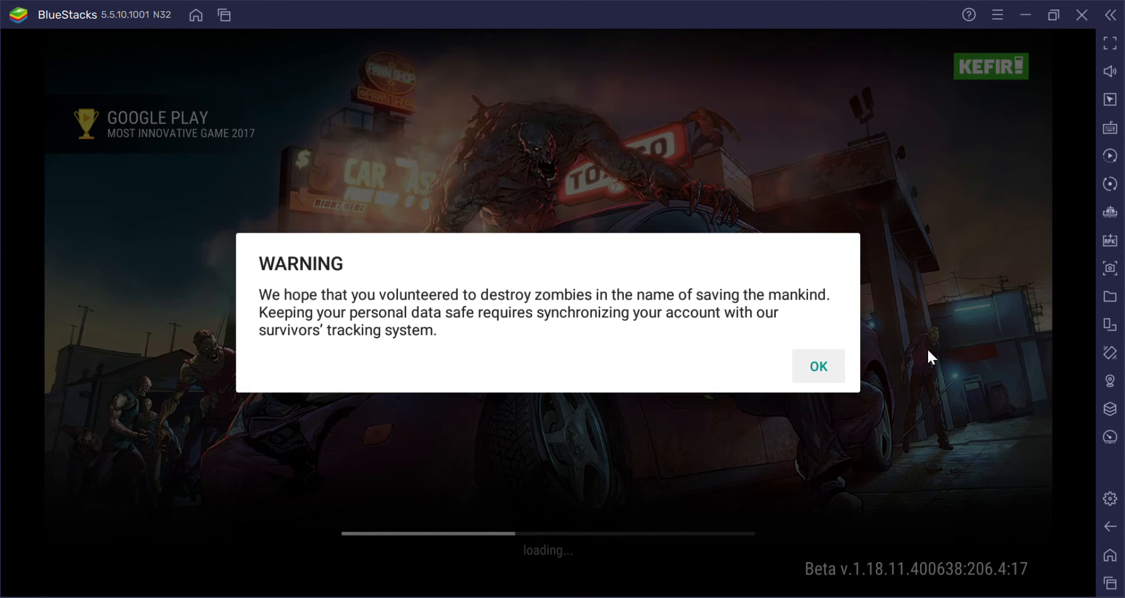
Step: Dismiss the account-sync WARNING dialog with OK so loading continues
click(818, 366)
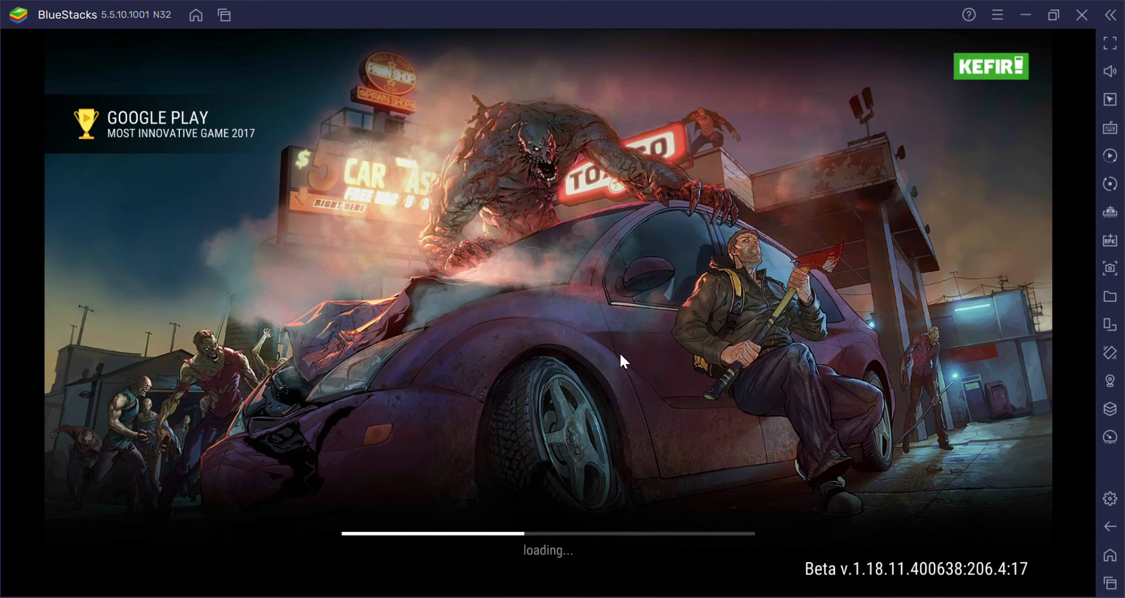
mouse_move(793, 361)
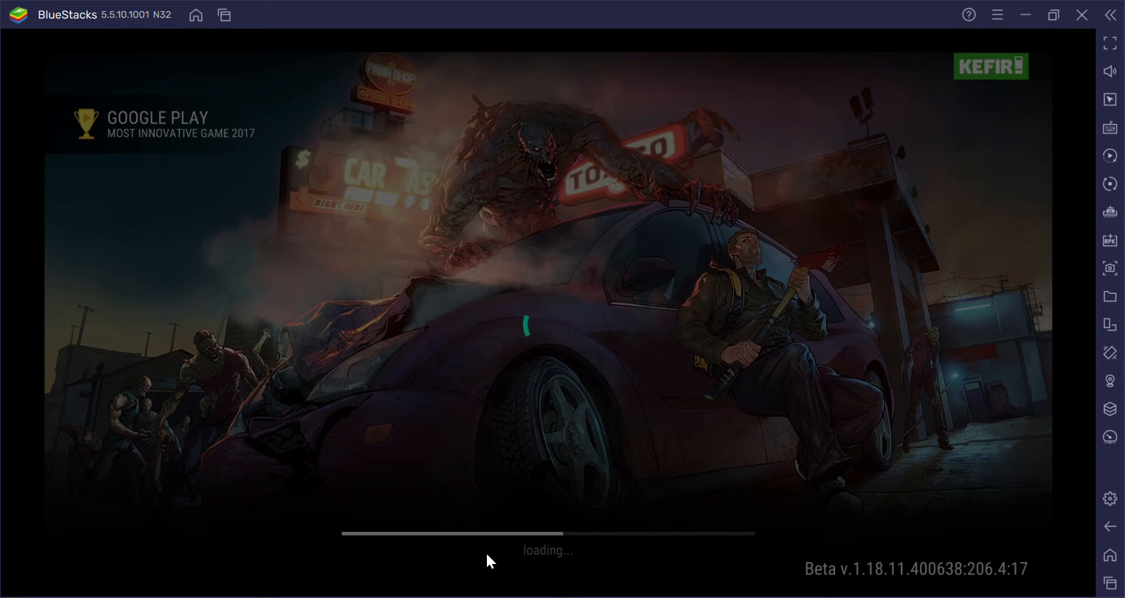
mouse_move(582, 253)
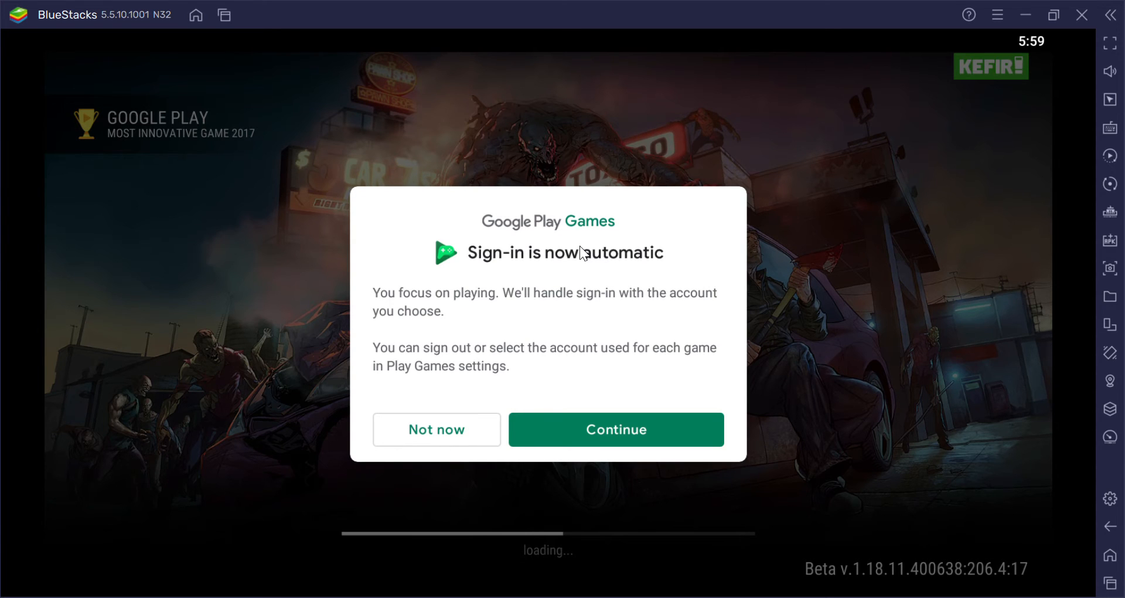
mouse_move(567, 267)
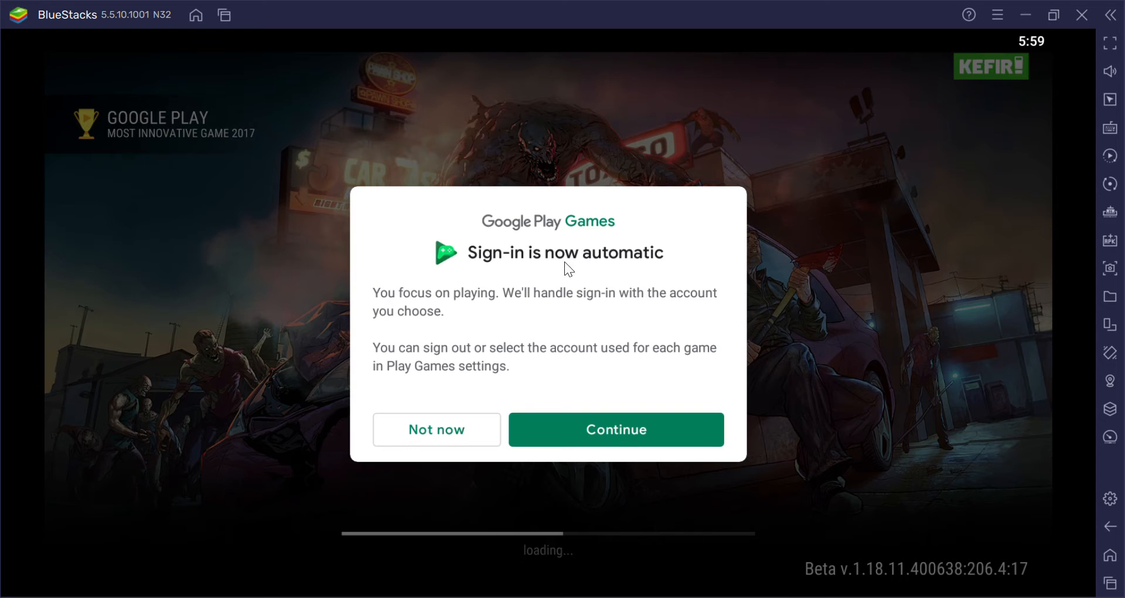
Step: Close the Google Play Games 'Sign-in is now automatic' notice
click(437, 429)
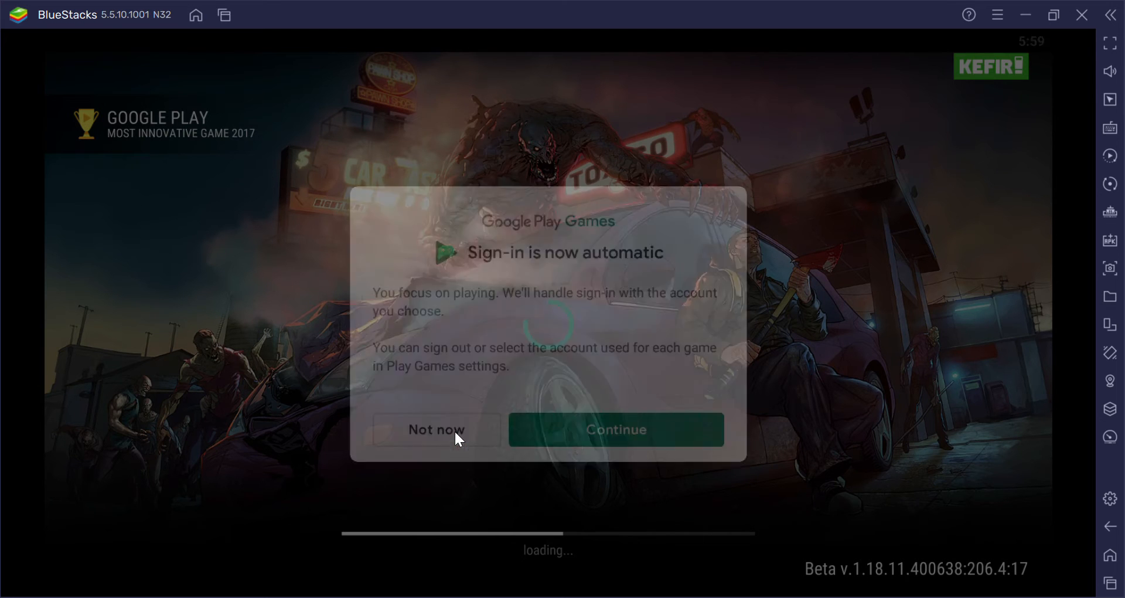
click(435, 431)
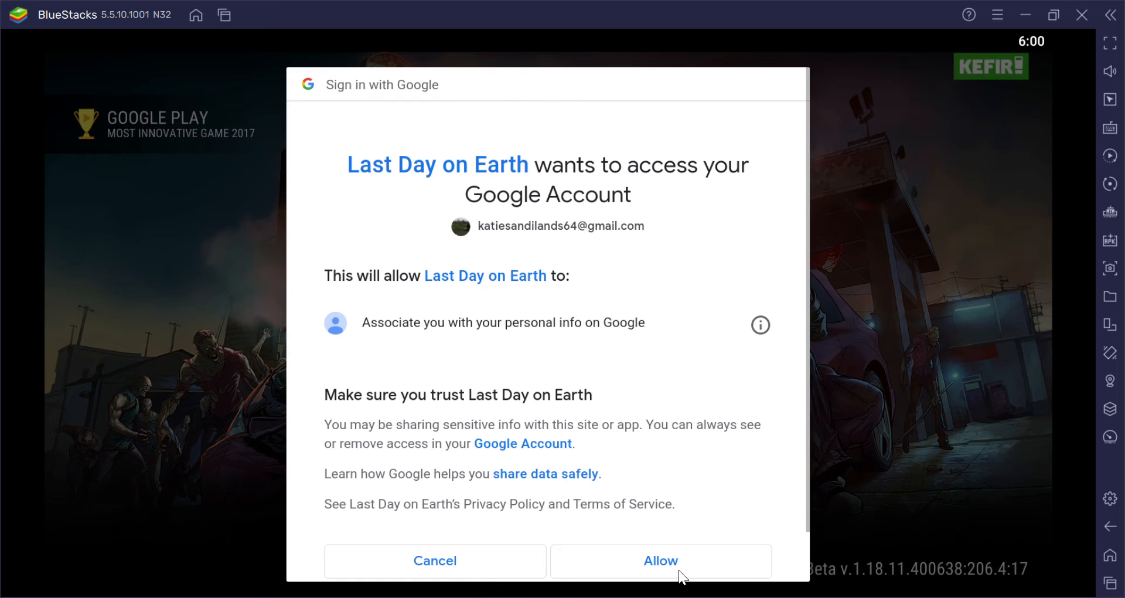
mouse_move(776, 560)
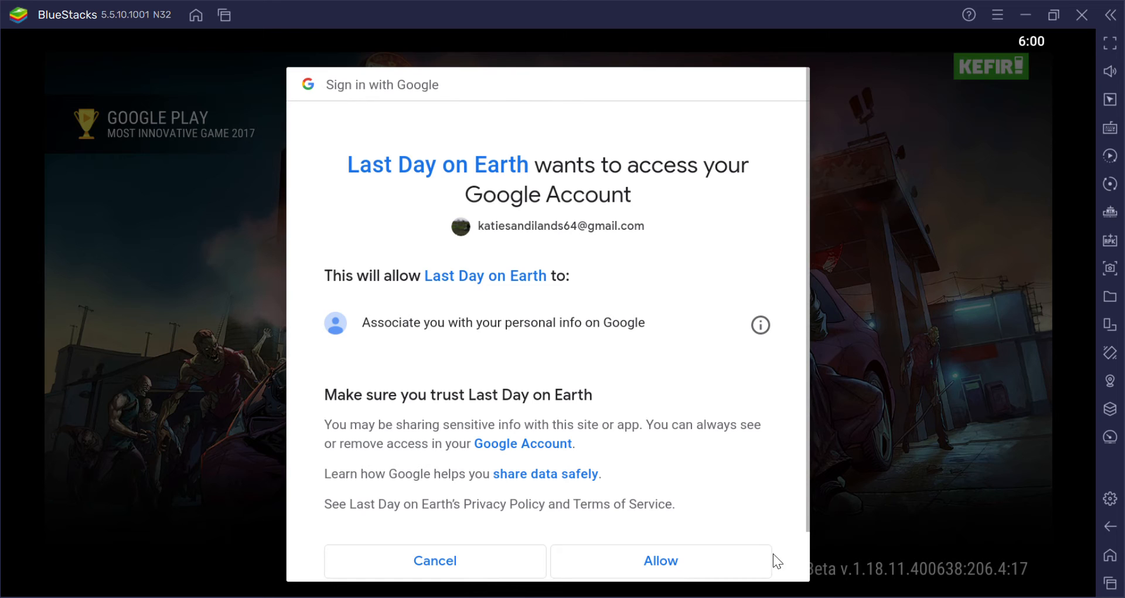
mouse_move(686, 562)
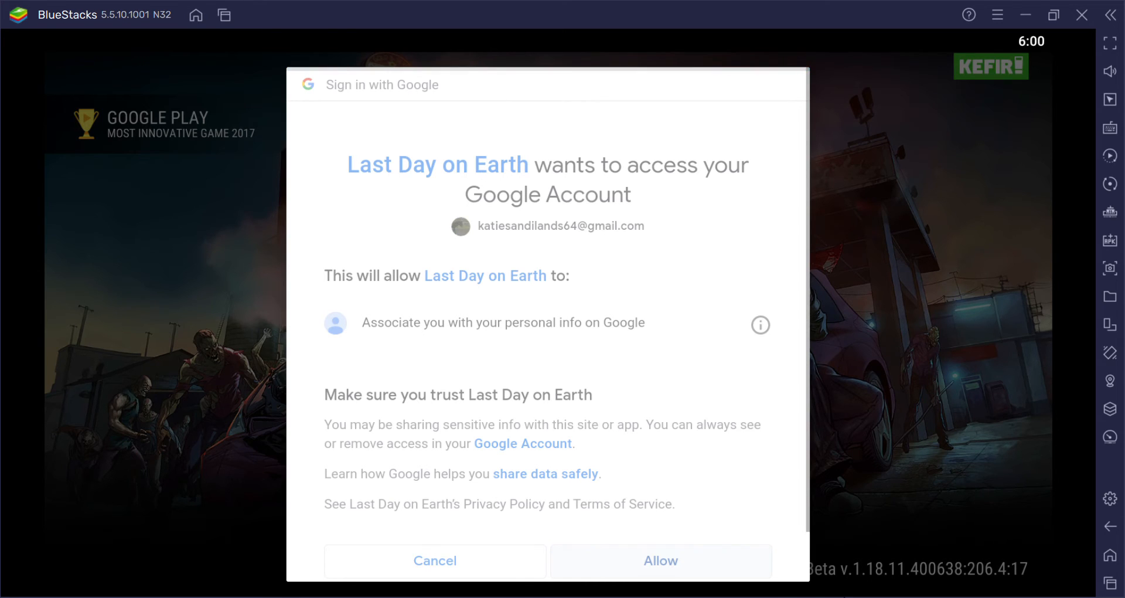
mouse_move(861, 349)
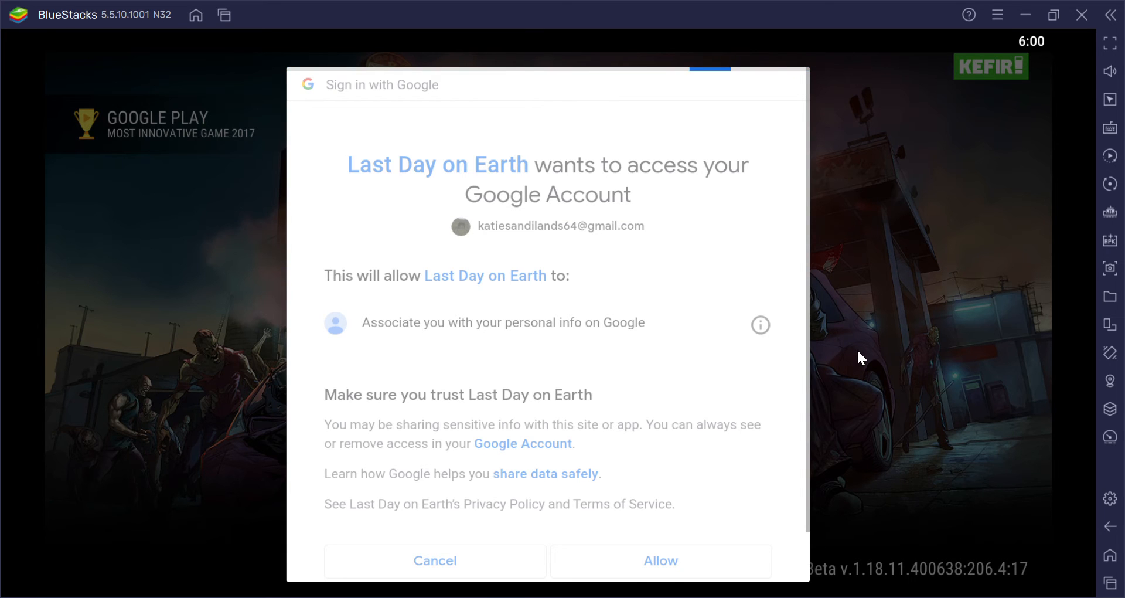
Step: Allow Last Day on Earth to access the Google account
click(659, 560)
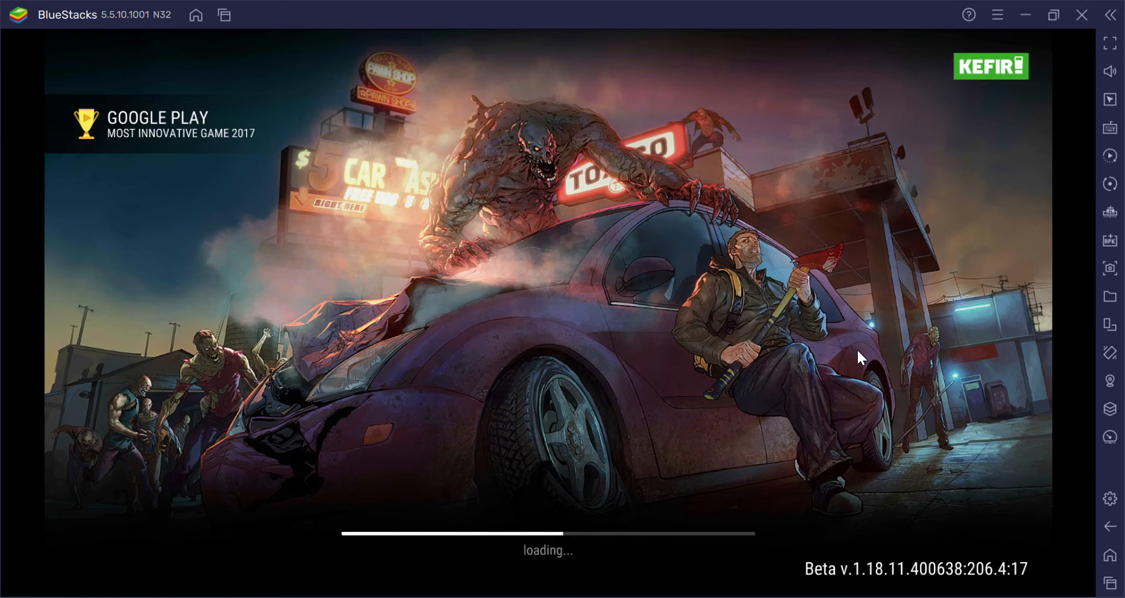
mouse_move(592, 497)
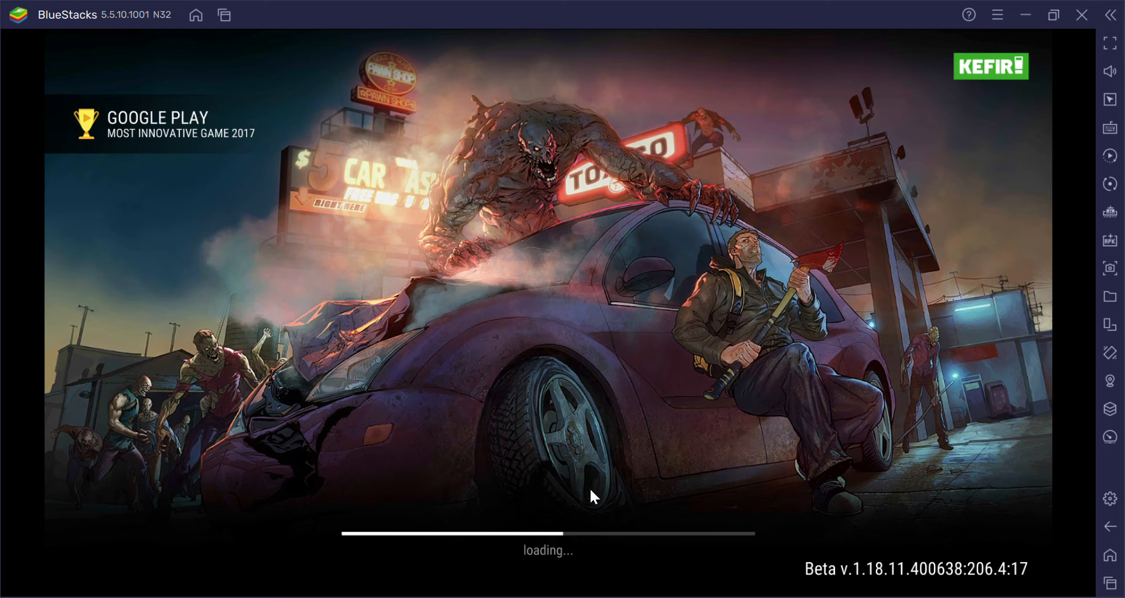
mouse_move(807, 393)
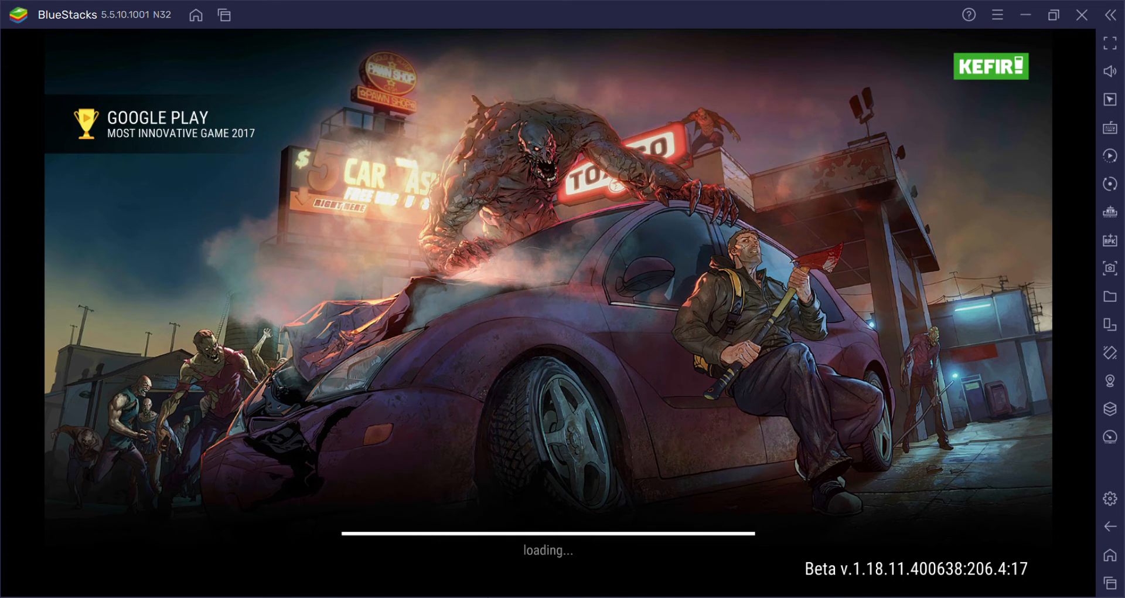
mouse_move(560, 324)
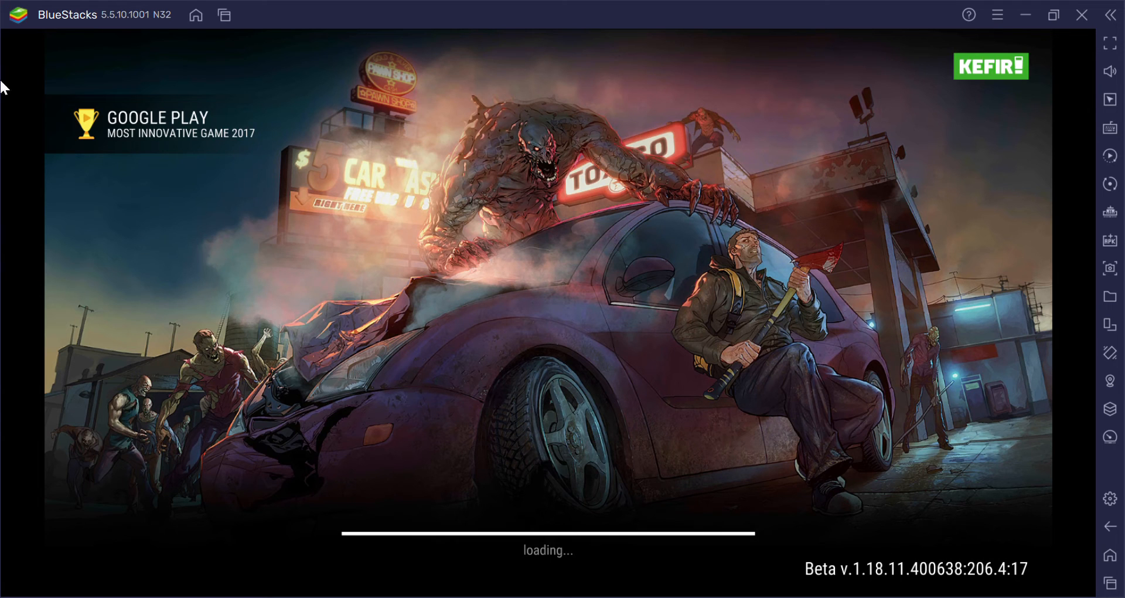
mouse_move(781, 232)
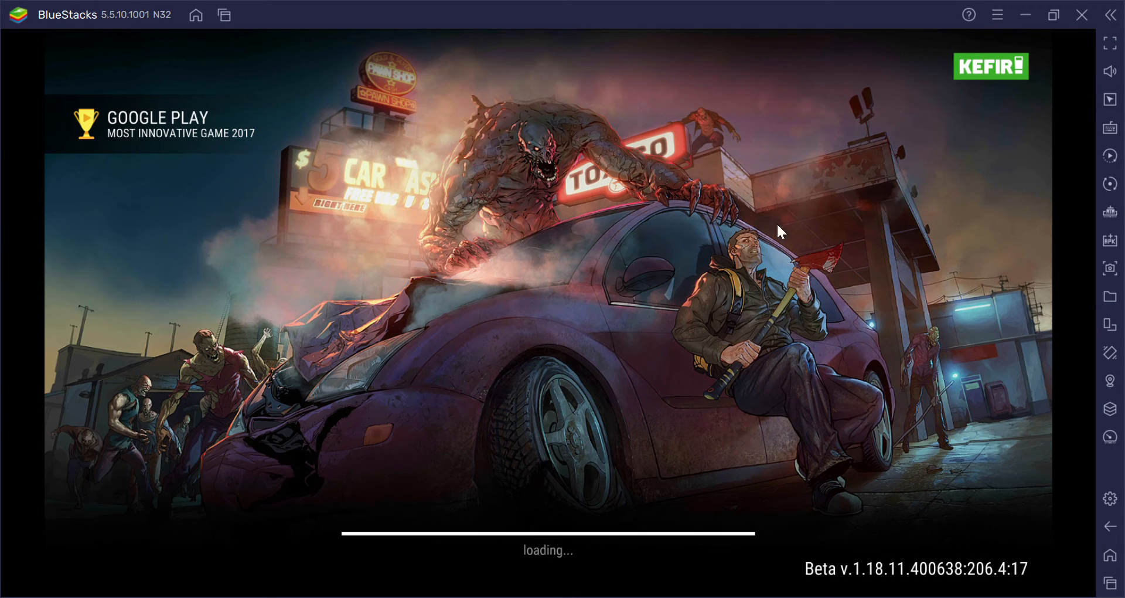
mouse_move(1000, 308)
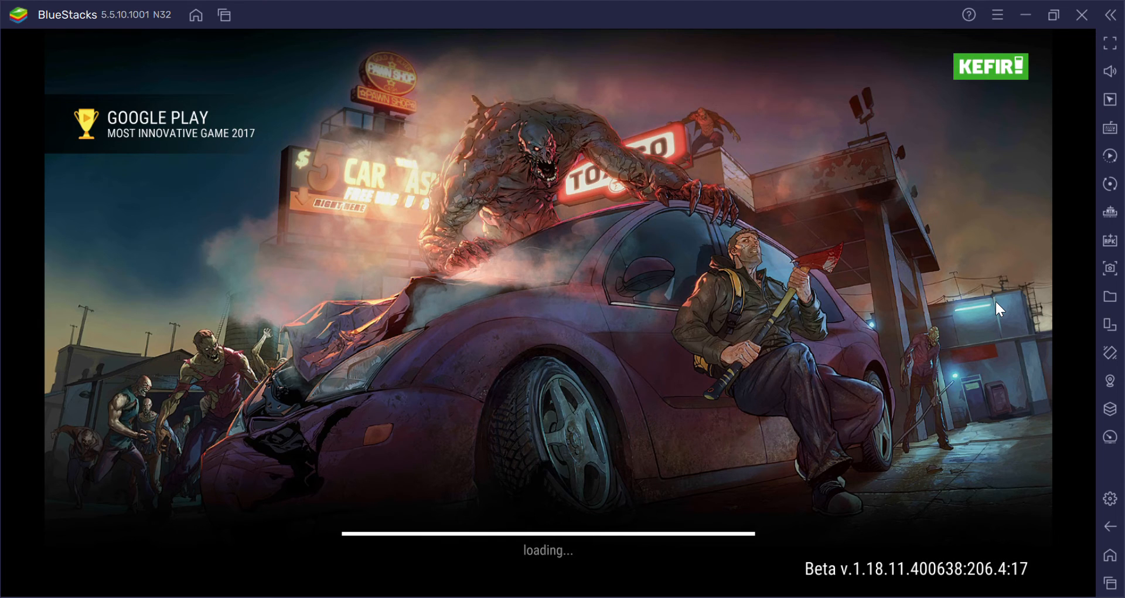
mouse_move(720, 413)
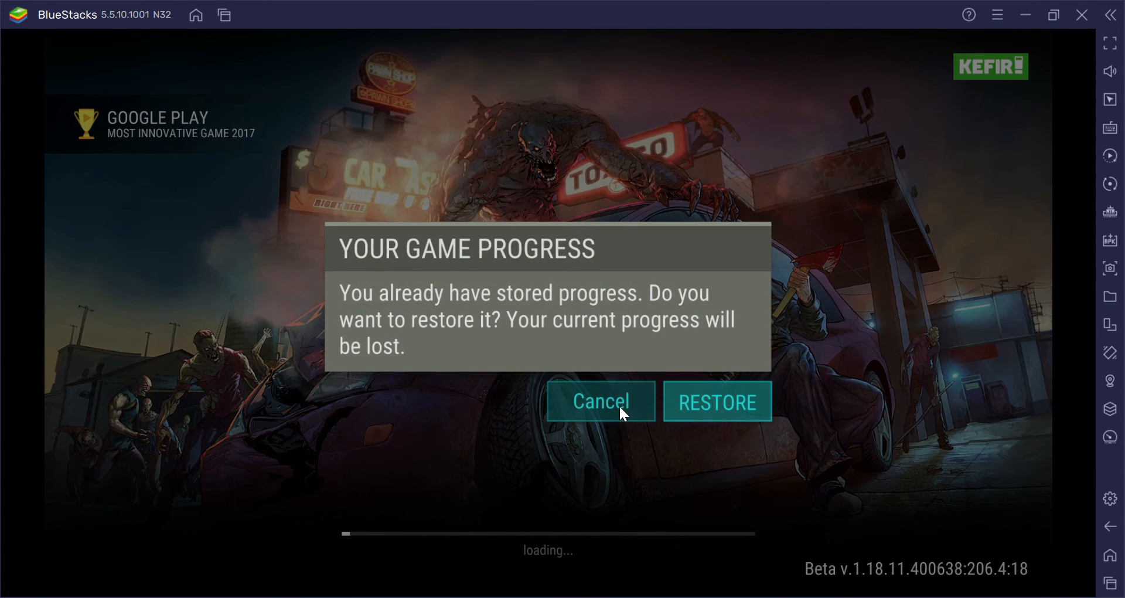
Step: Decline restoring stored game progress and enter the Home location from the map
click(601, 401)
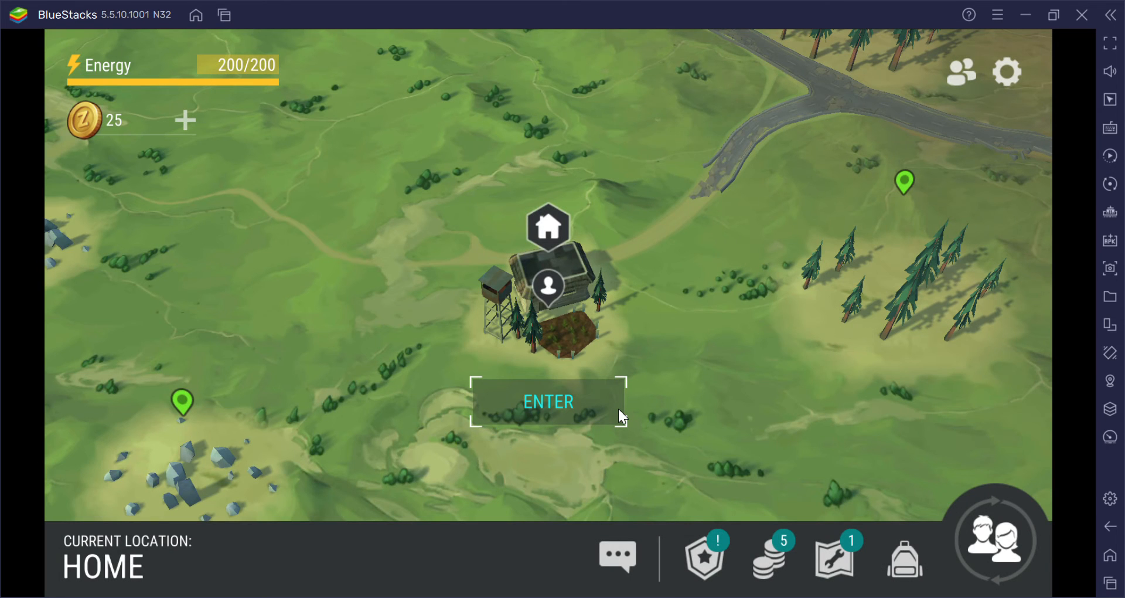
mouse_move(773, 299)
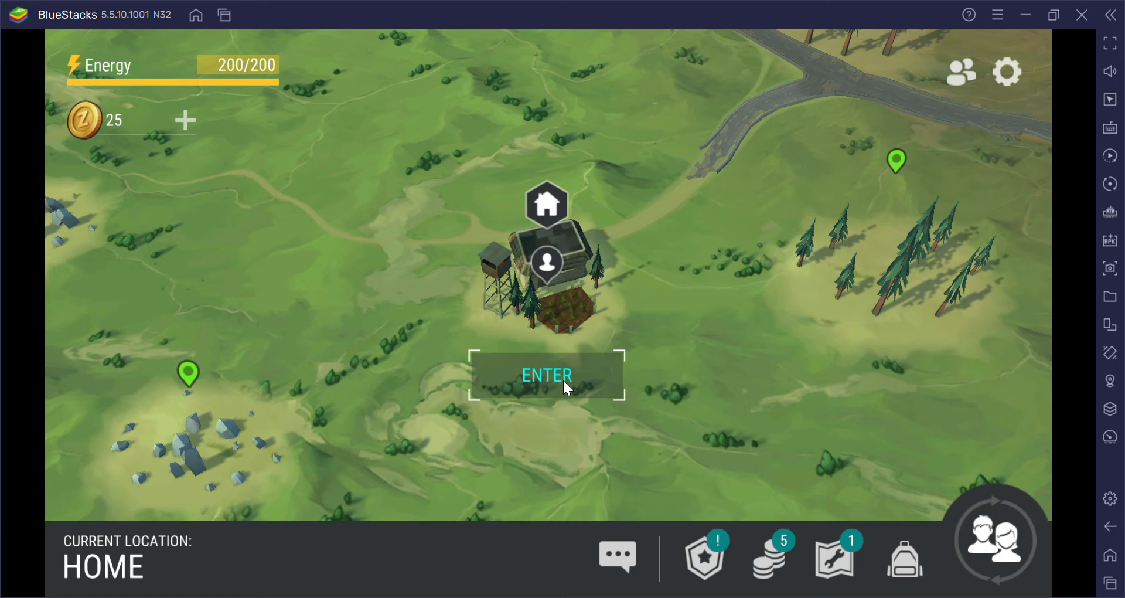
mouse_move(1009, 252)
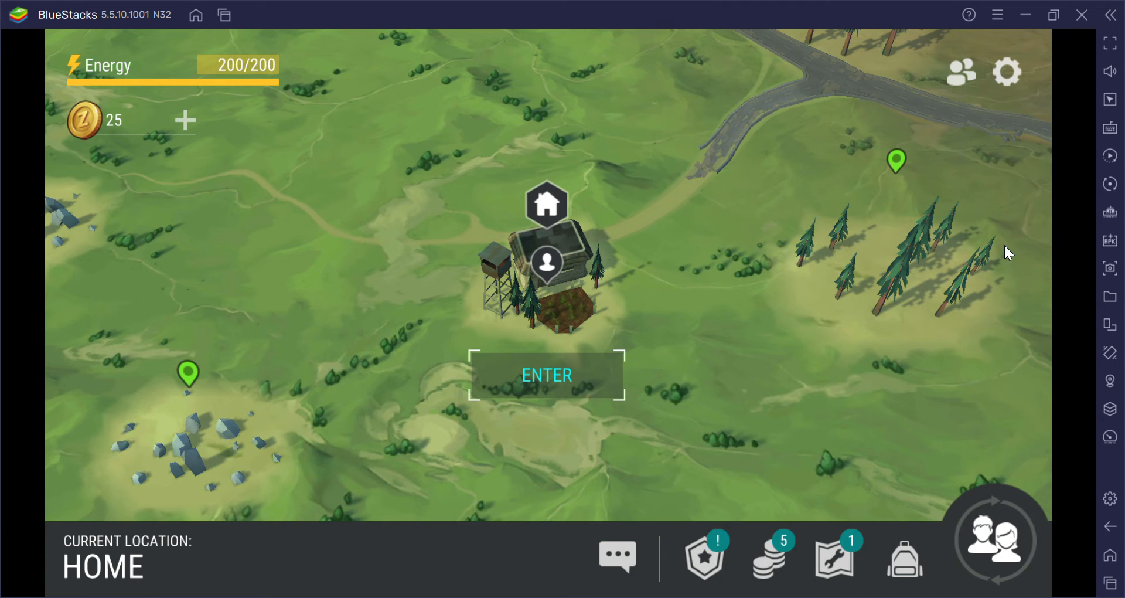
mouse_move(547, 375)
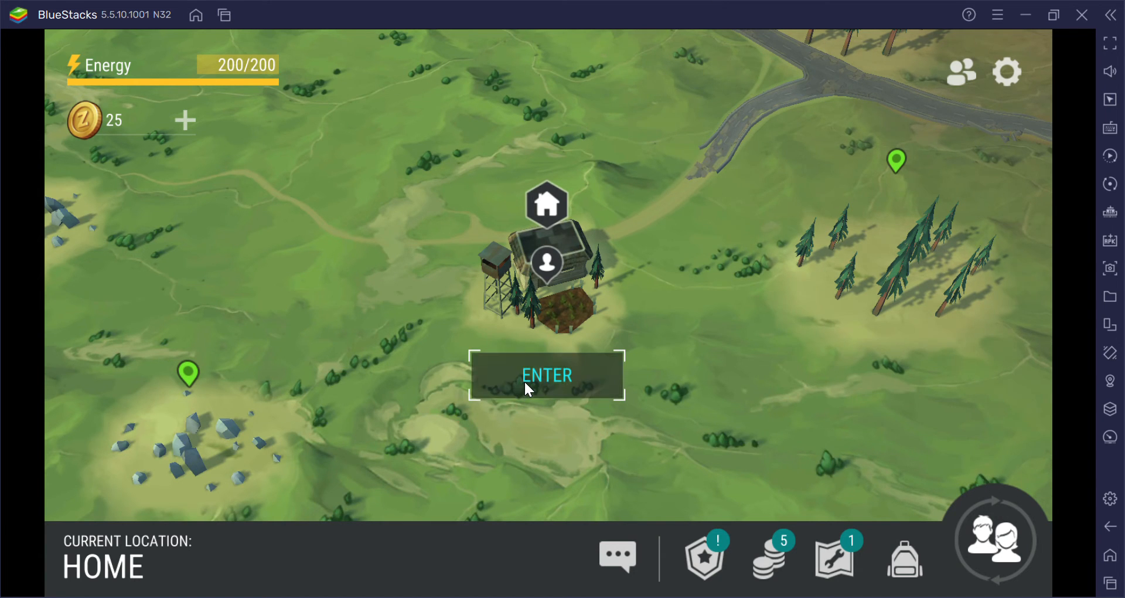
click(547, 375)
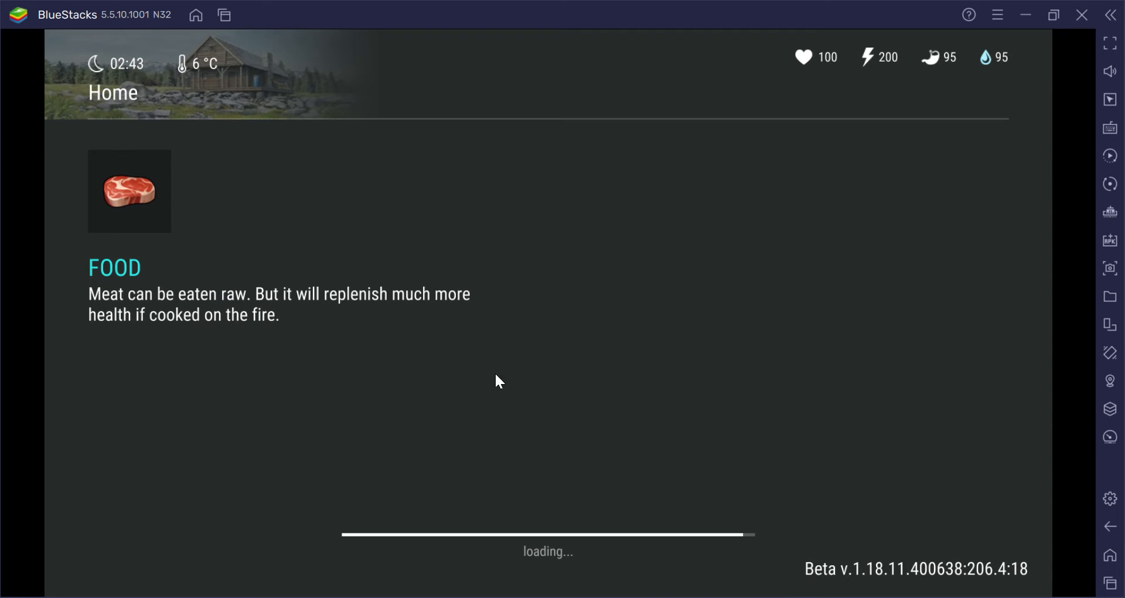
mouse_move(278, 380)
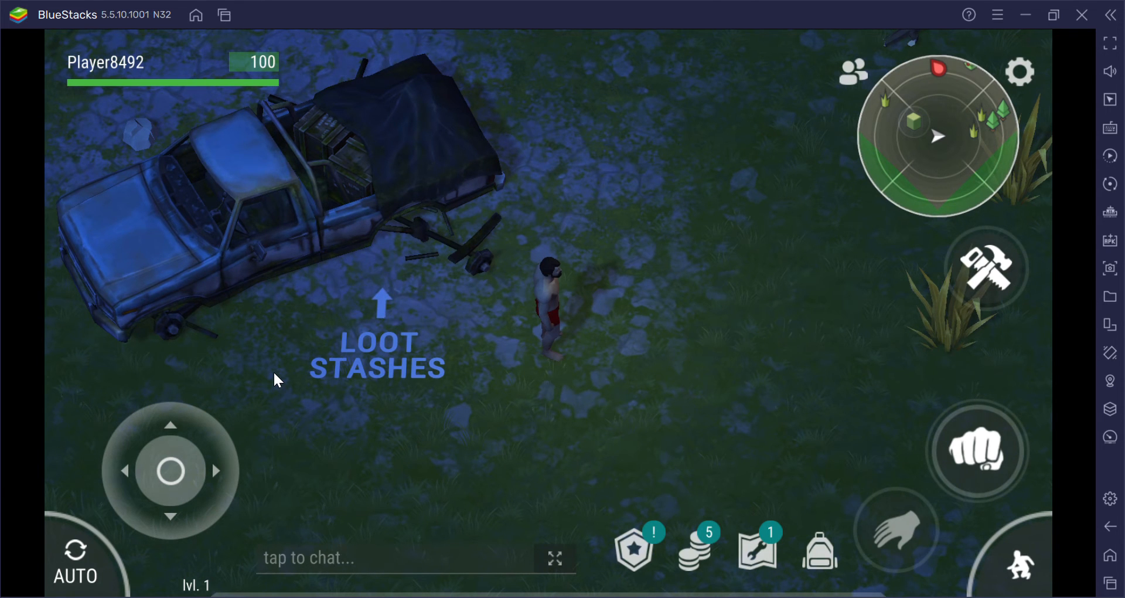
mouse_move(170, 473)
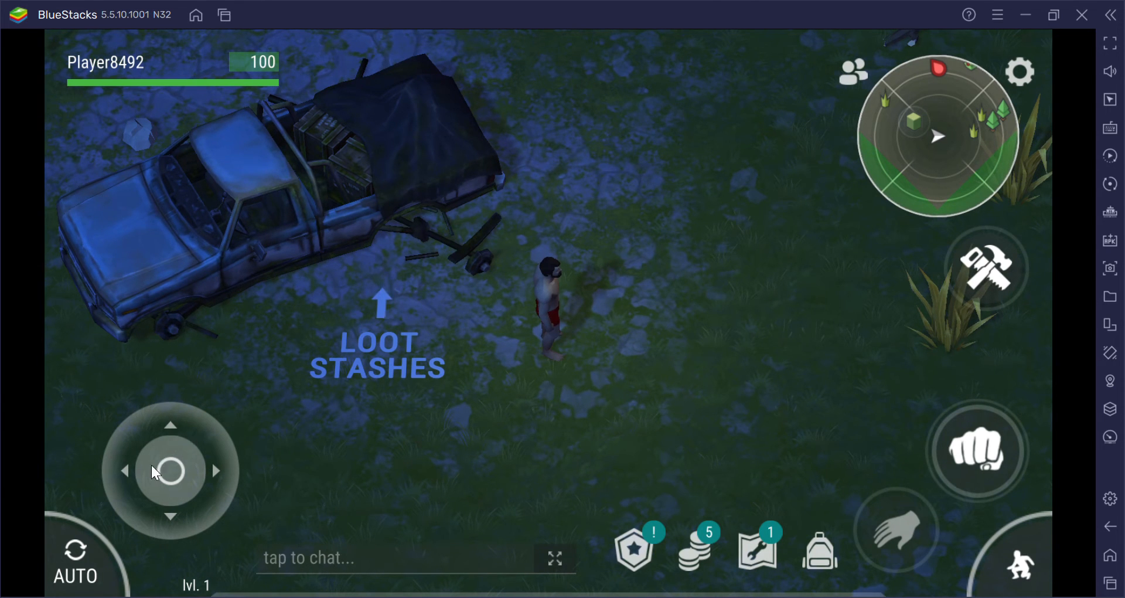
Step: Walk the survivor around the clearing and back to the old pickup truck
drag(169, 470, 197, 445)
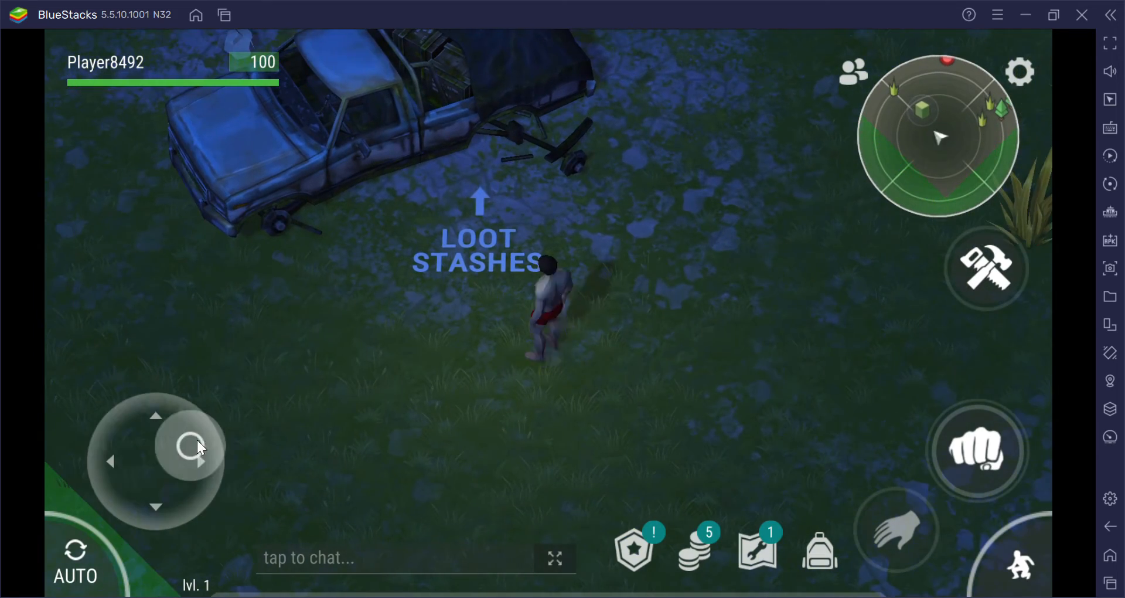
drag(201, 445, 140, 426)
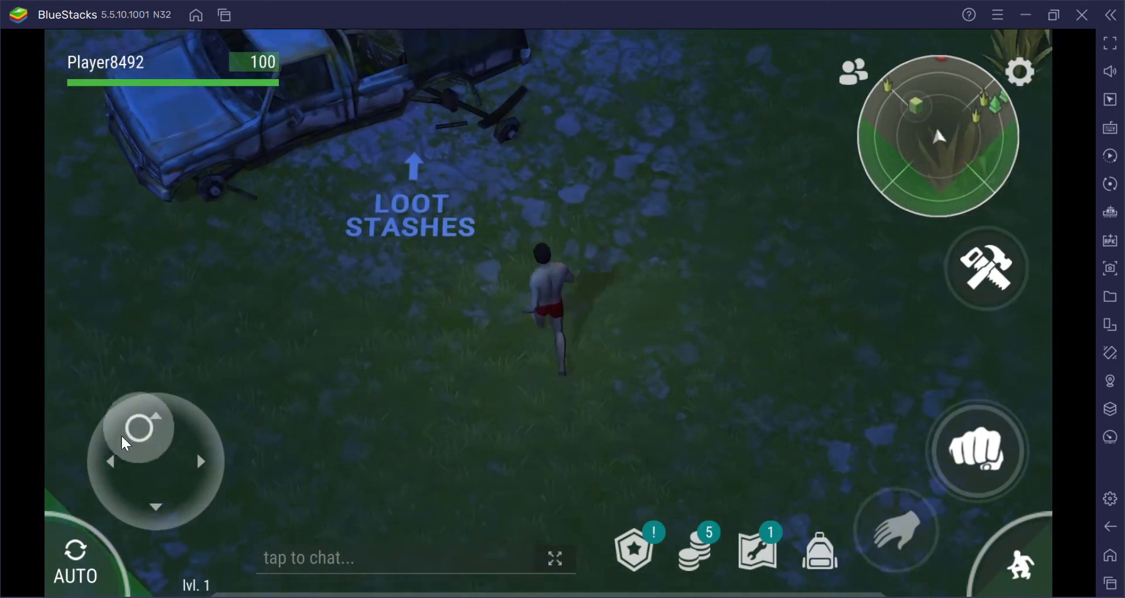
drag(140, 428, 170, 470)
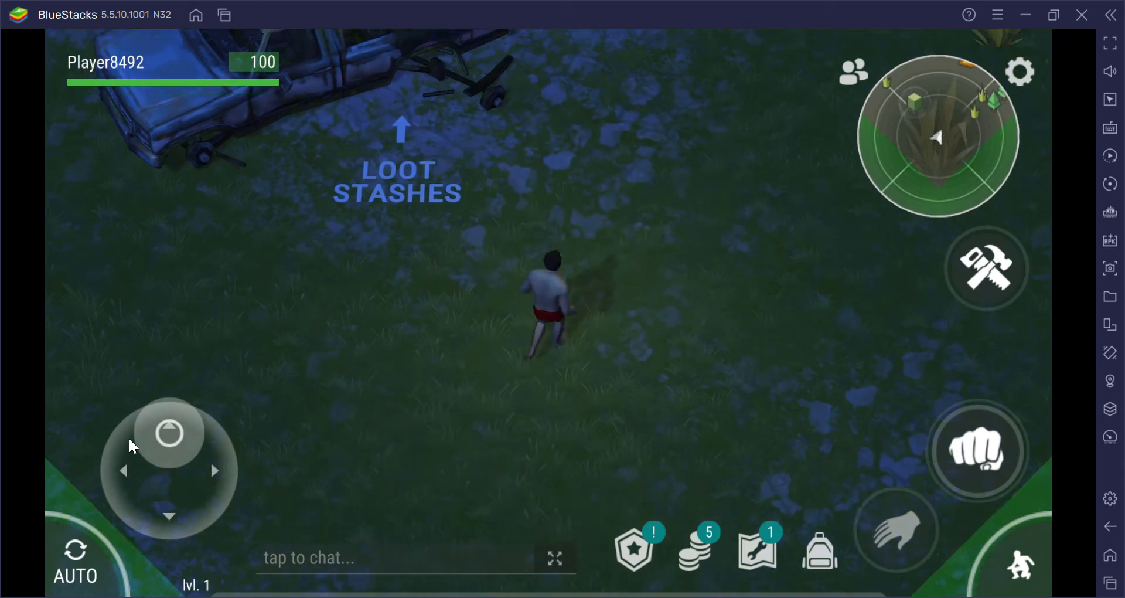
drag(169, 430, 133, 506)
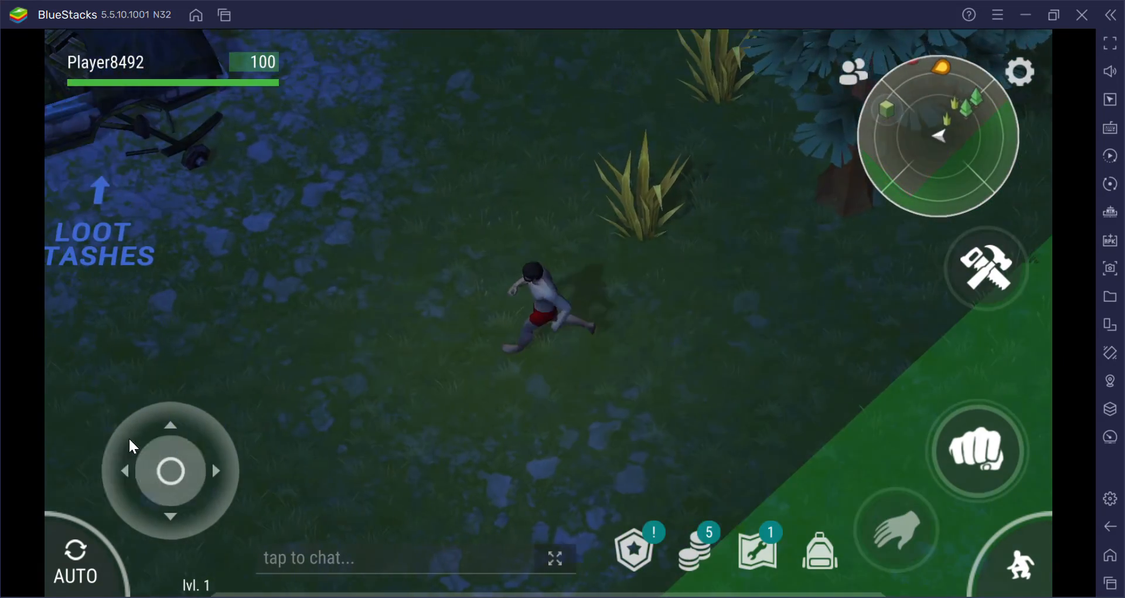
drag(170, 470, 149, 437)
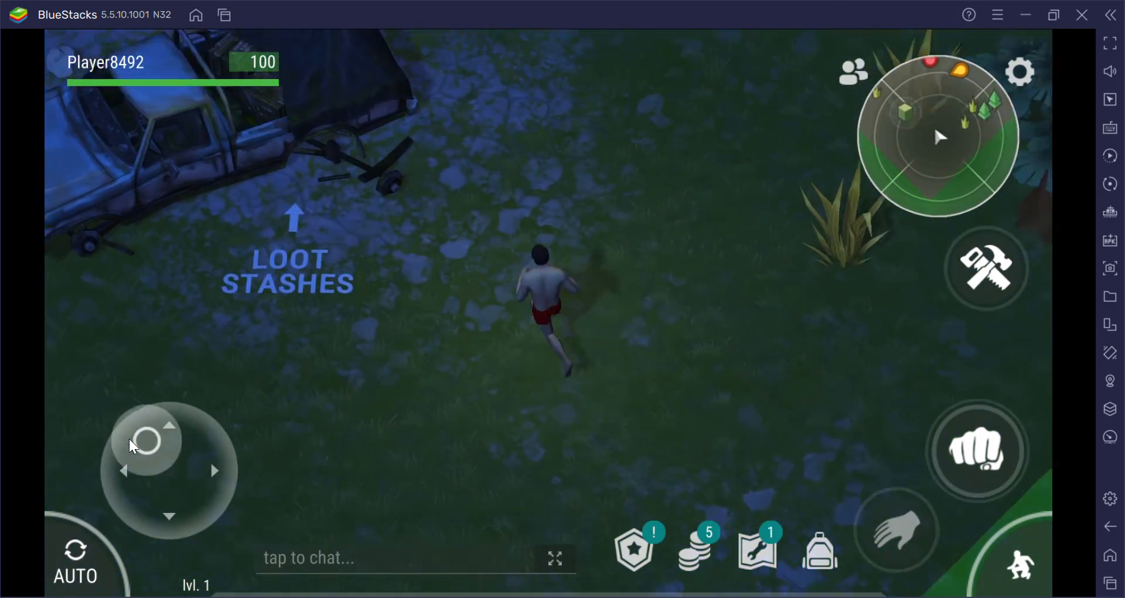
drag(148, 438, 202, 492)
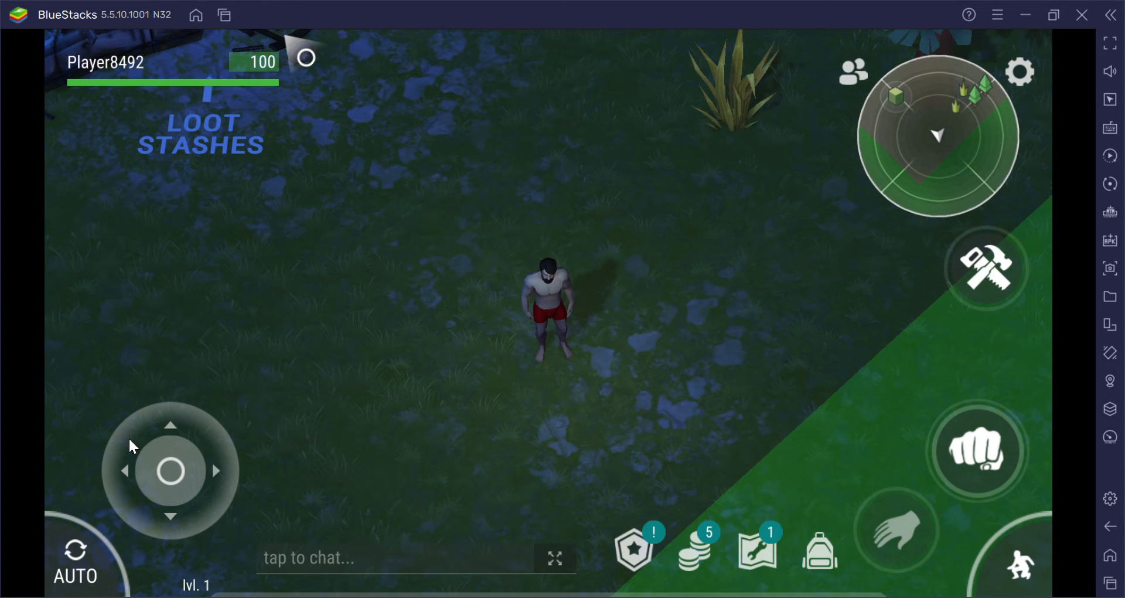
drag(170, 470, 139, 442)
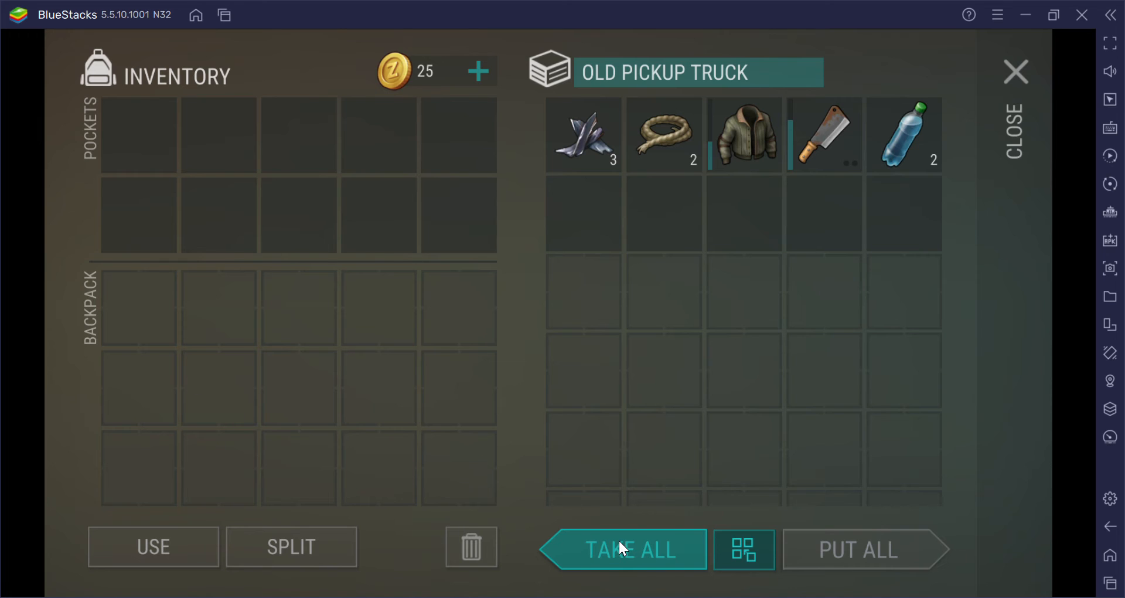
Step: Take all the truck's loot—jacket, cleaver, rope, water—into pockets and leave its storage
click(621, 549)
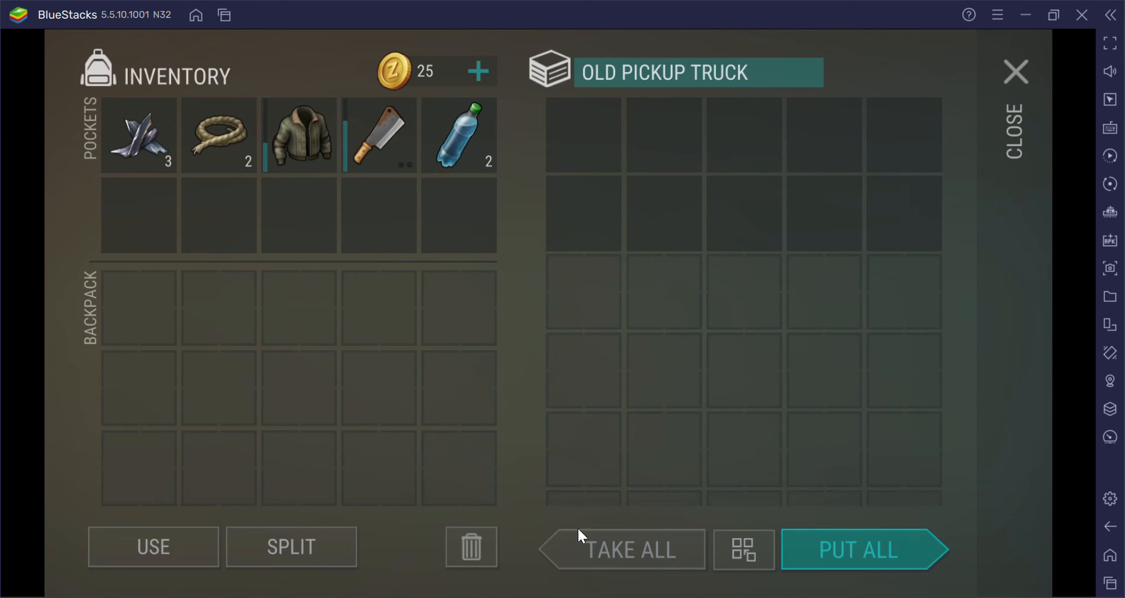
mouse_move(538, 118)
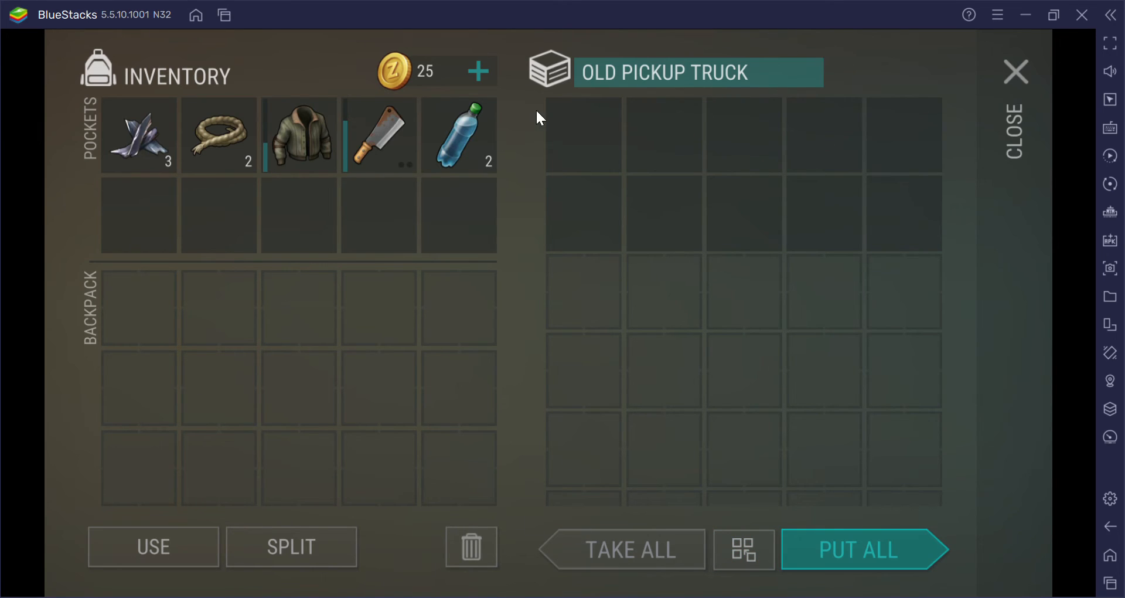
click(1016, 71)
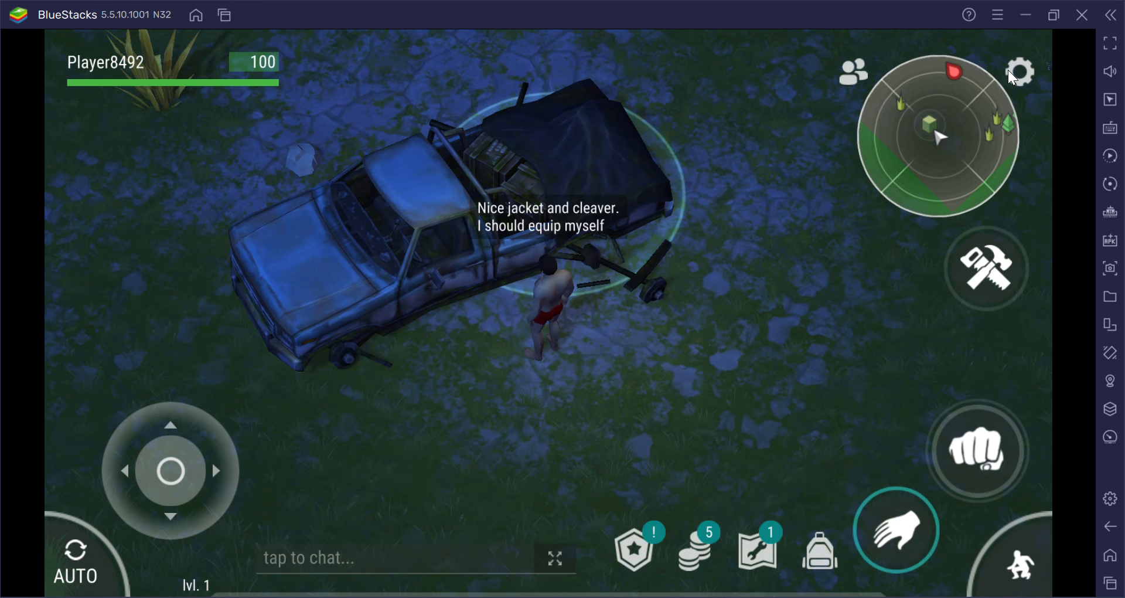
mouse_move(687, 206)
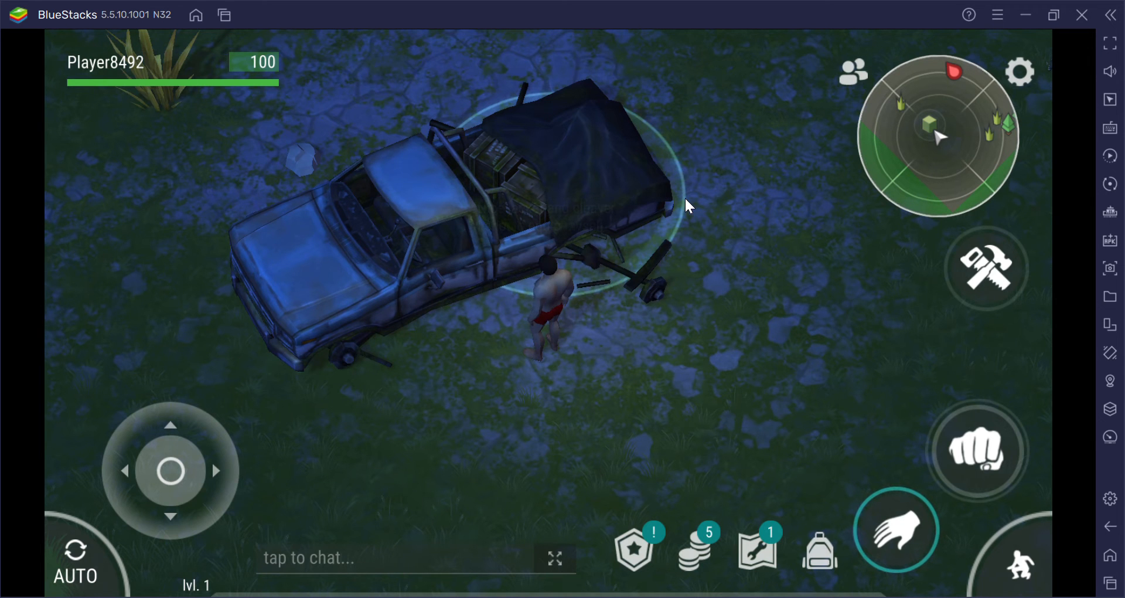
Step: Walk away from the truck and attack the Roaming Zombie on the grass
drag(170, 470, 209, 463)
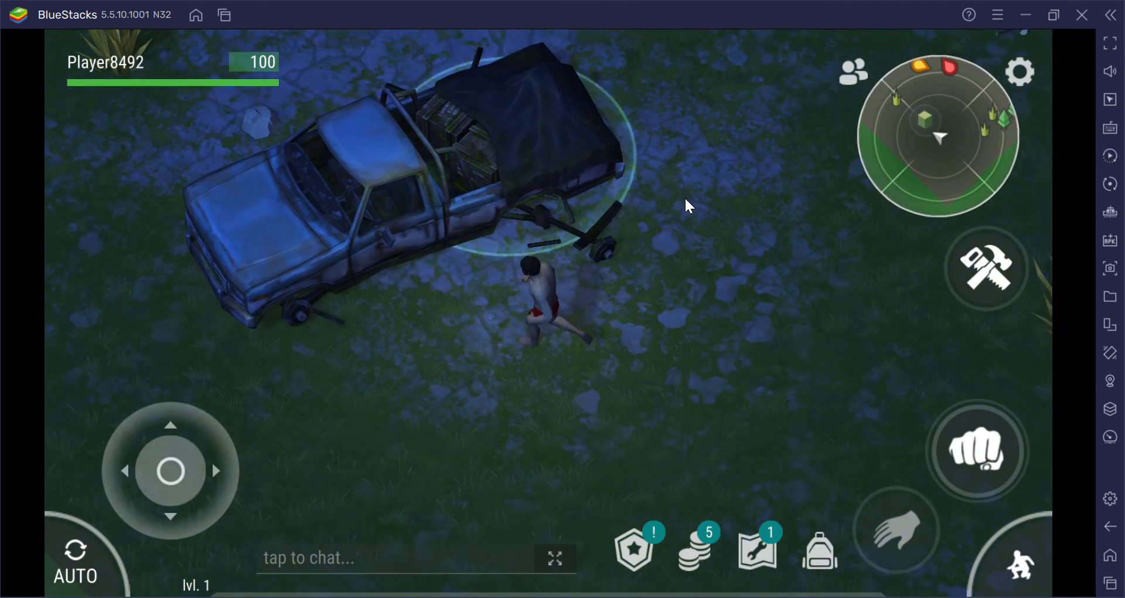
click(896, 530)
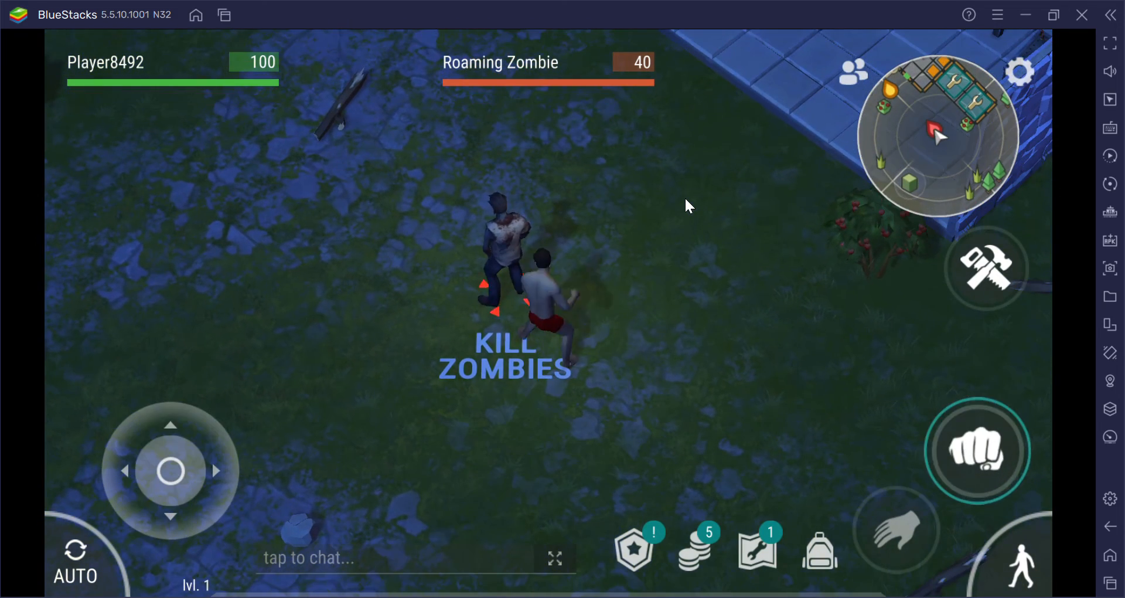
click(976, 449)
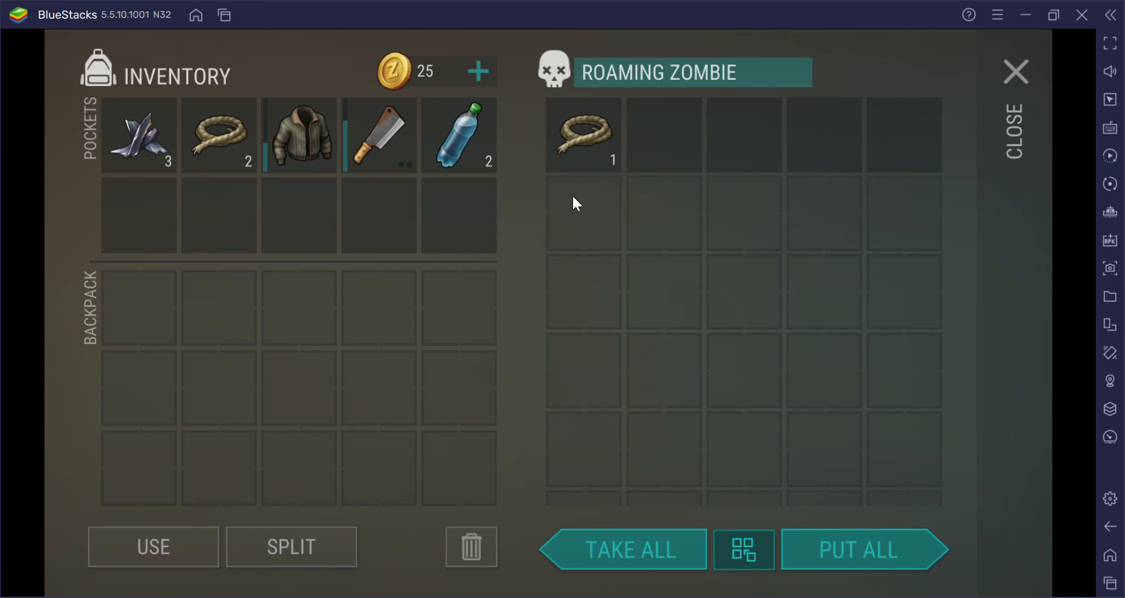
Step: Close the Roaming Zombie's loot window to return to the map by the berry bush
click(1016, 71)
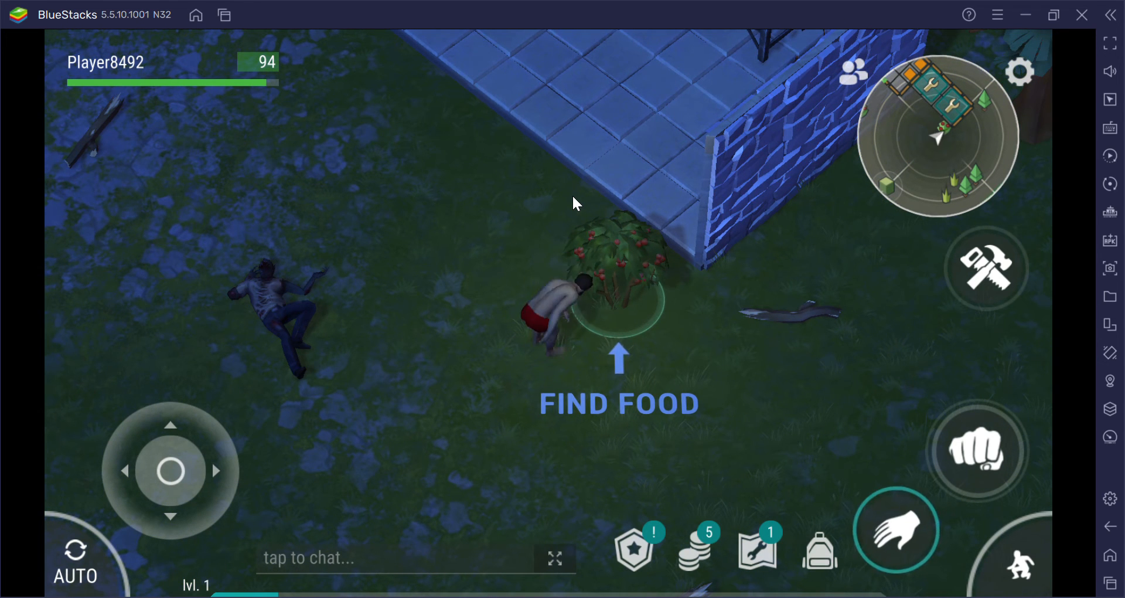
Step: Gather three berries from the bush and check them in the survivor's inventory
click(895, 530)
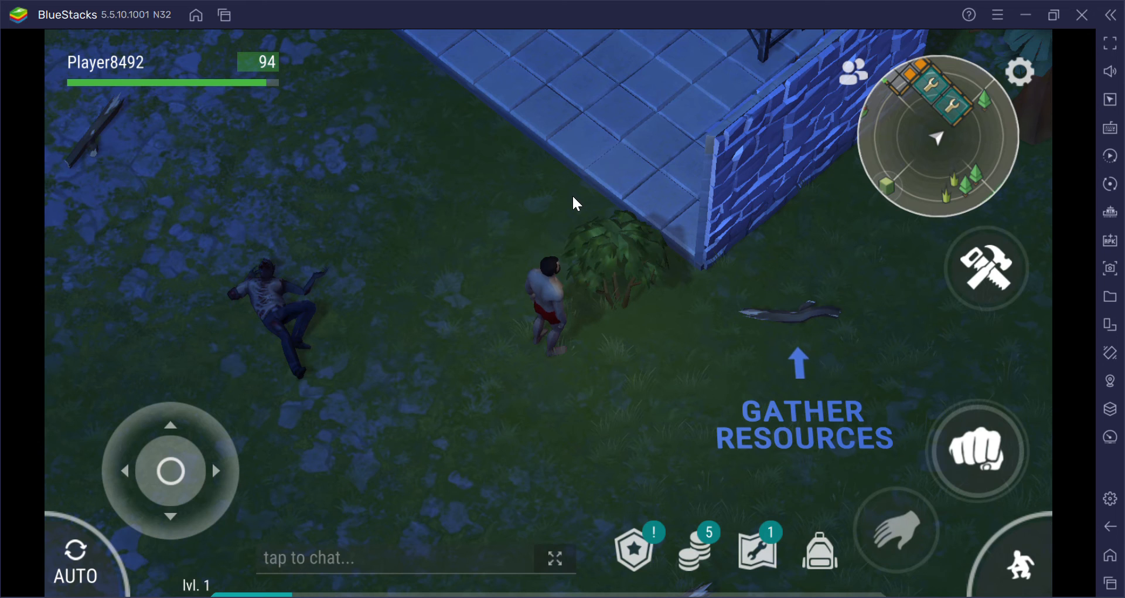
click(818, 548)
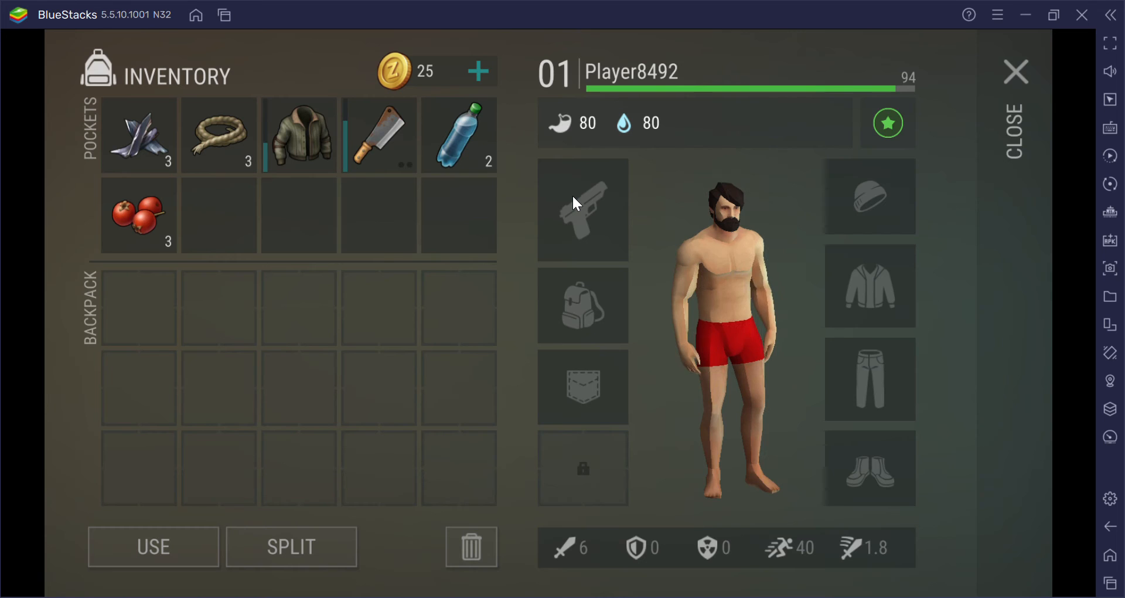
mouse_move(240, 210)
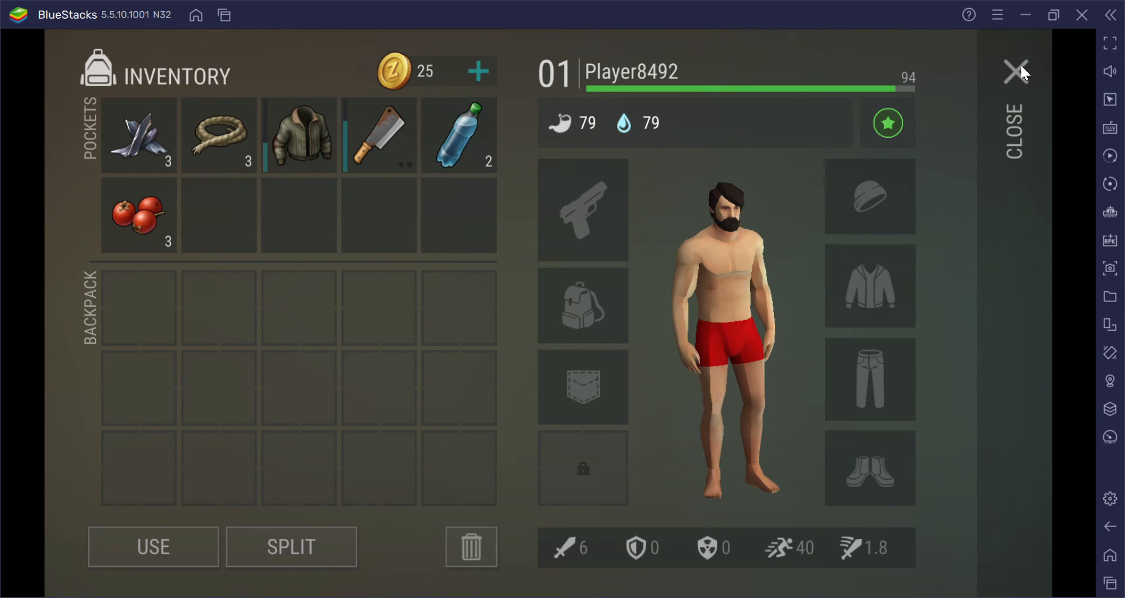
click(1014, 70)
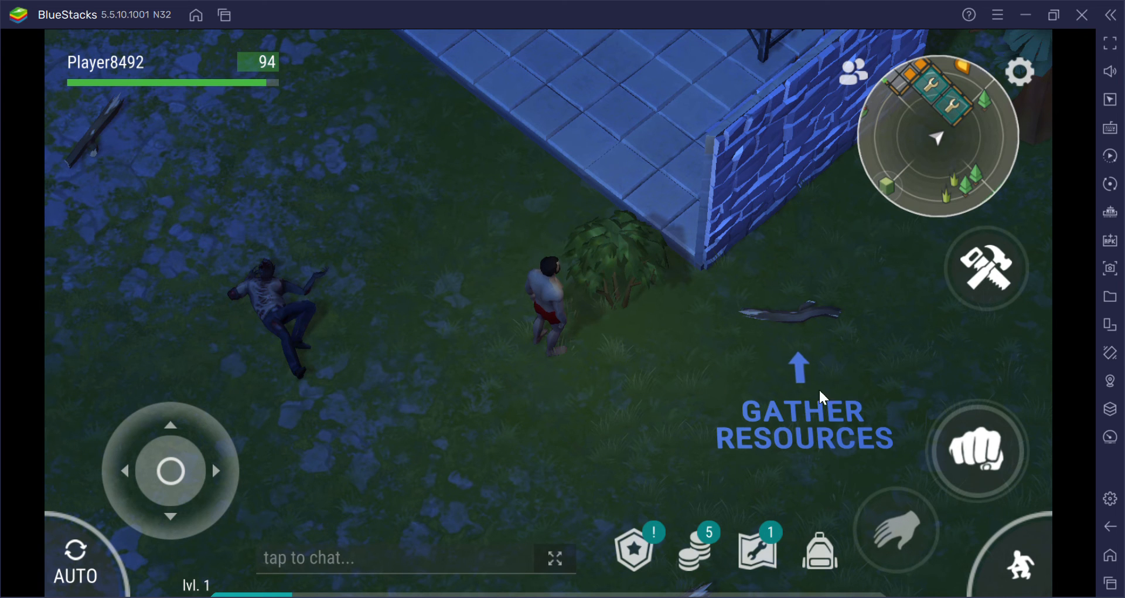
mouse_move(686, 406)
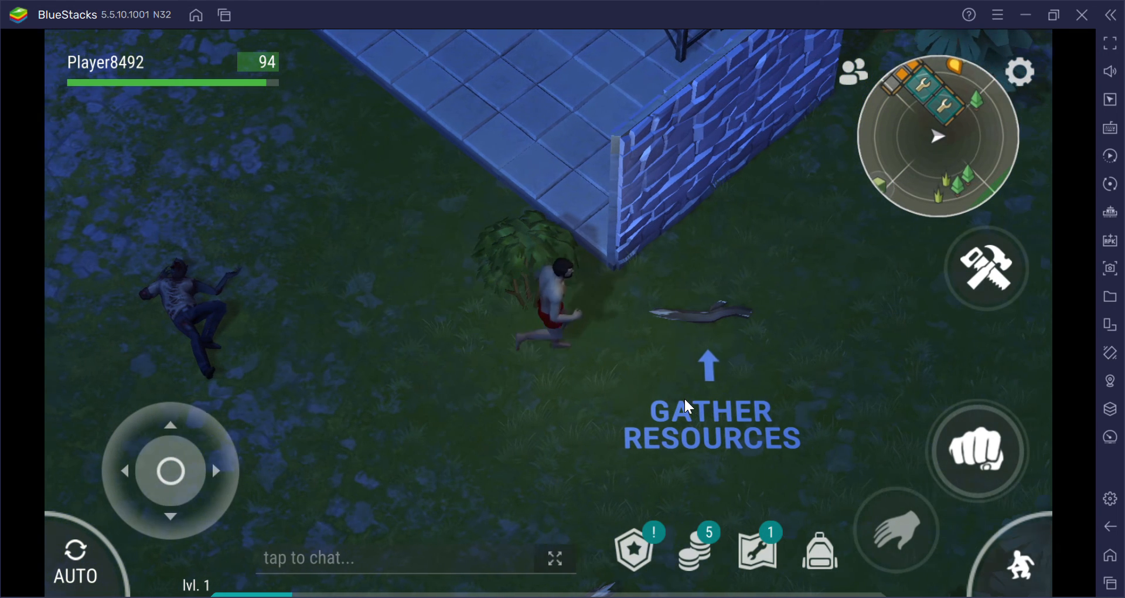
Step: Pick up the wood stick, beat down another roaming zombie, and close its loot window
click(894, 528)
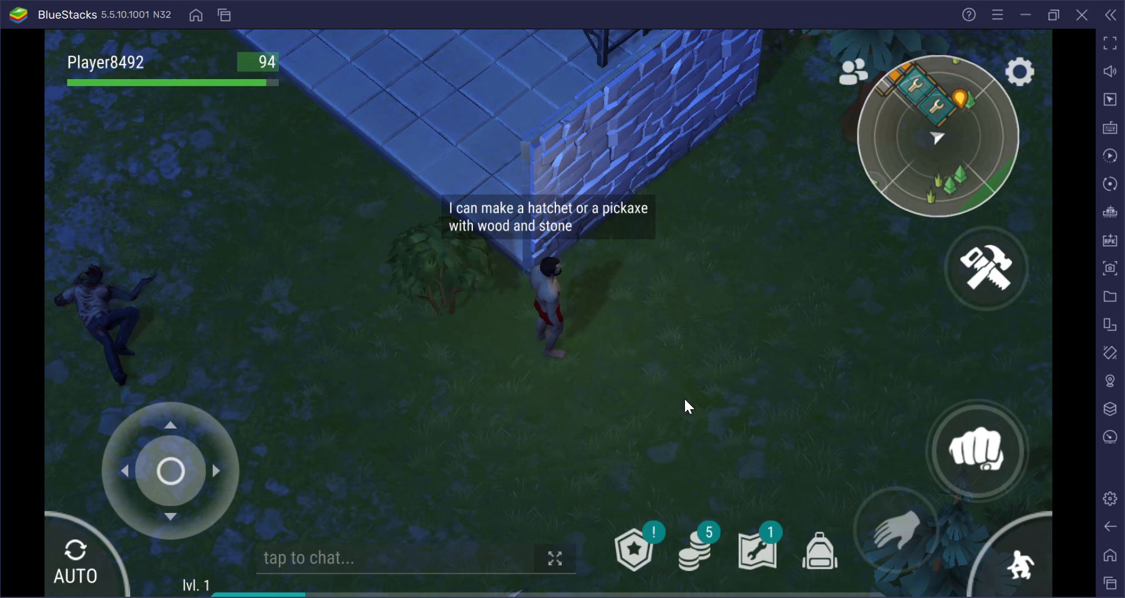
click(978, 450)
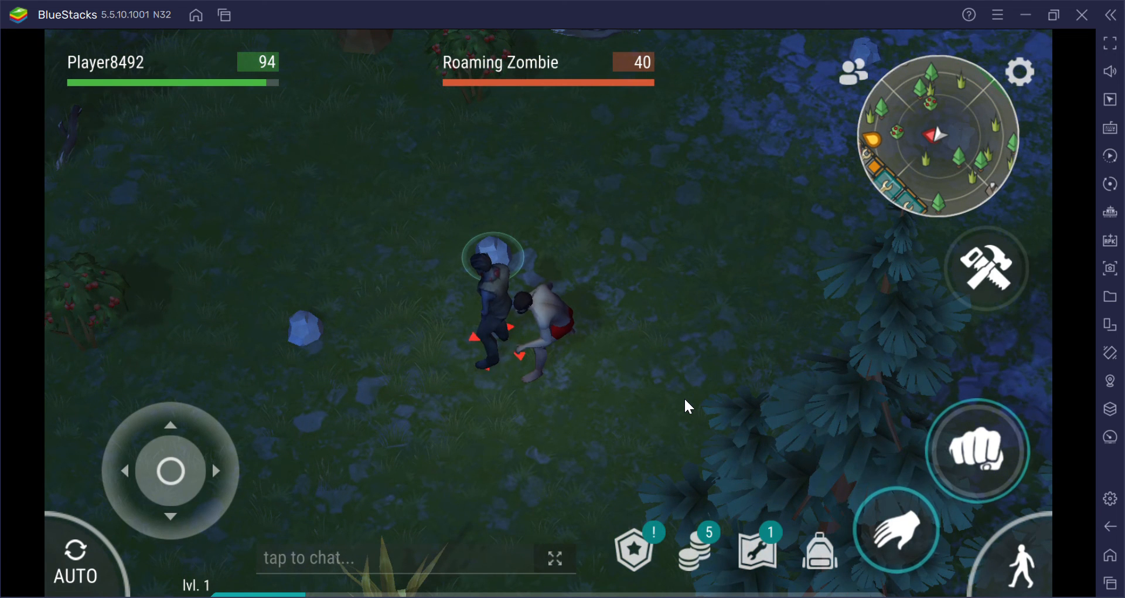
click(977, 451)
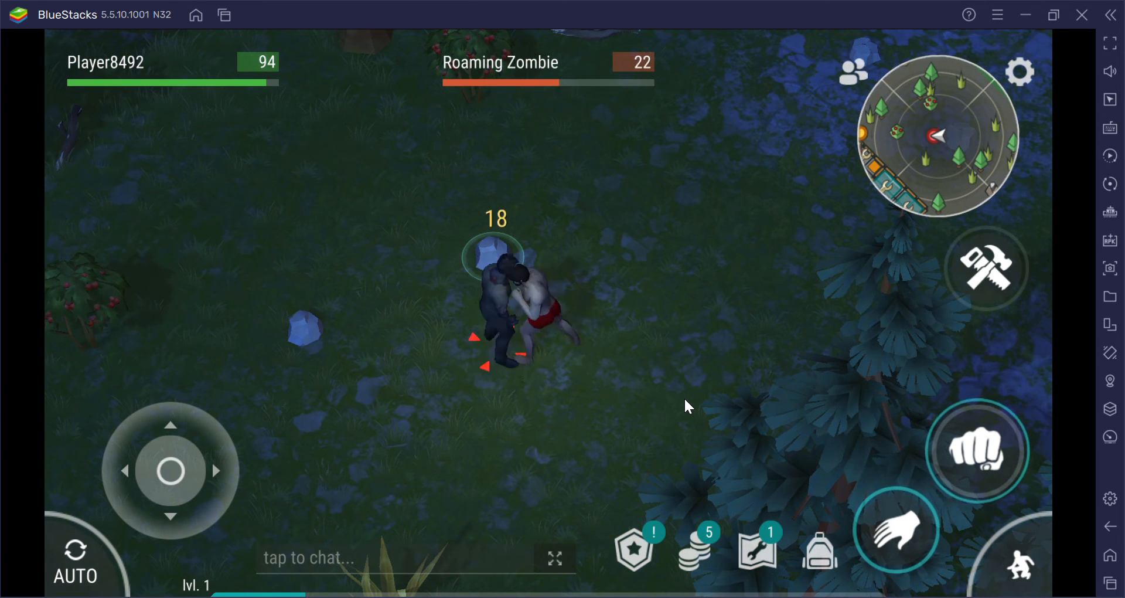
click(976, 450)
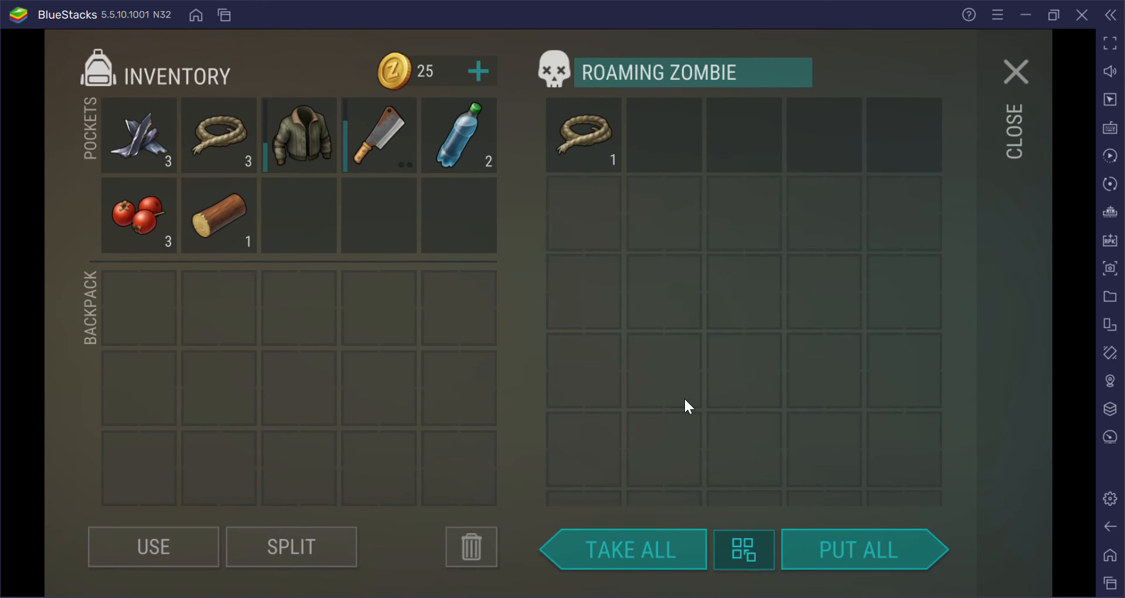
click(1016, 72)
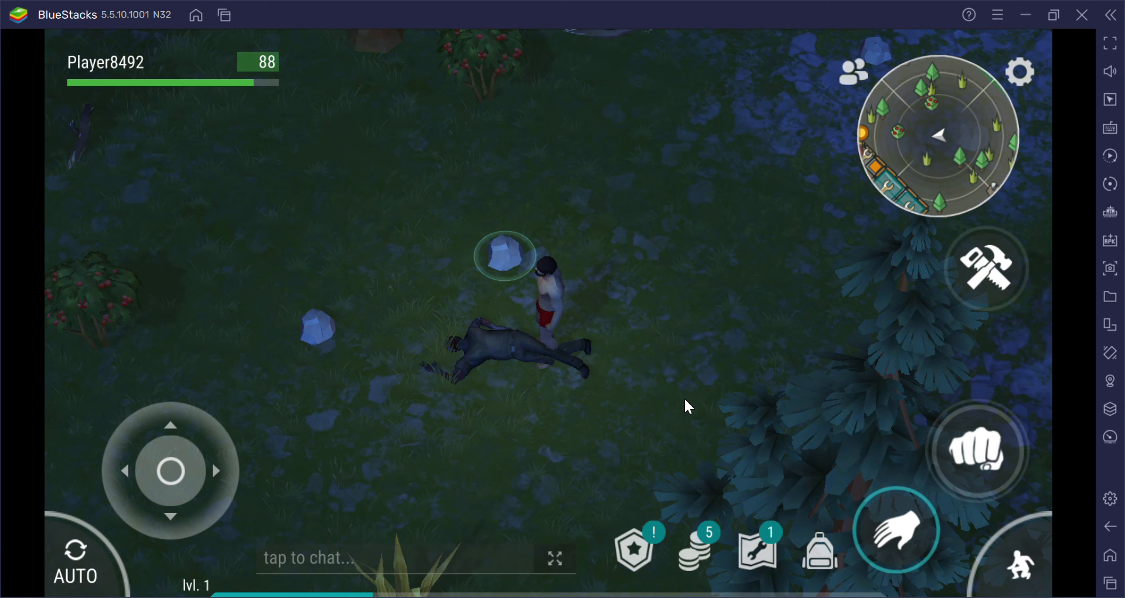
Step: Walk the survivor to the fallen zombie to reveal its loot of rope, jacket, cleaver and water
drag(170, 470, 220, 470)
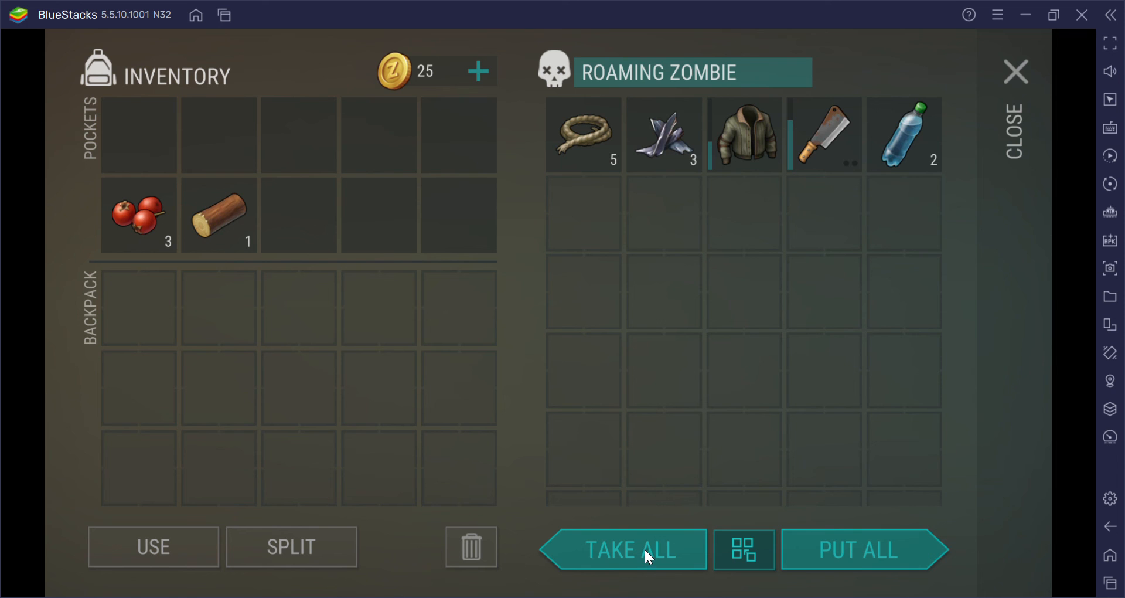
Step: Take all the zombie's loot into pockets and close the emptied loot window
click(621, 550)
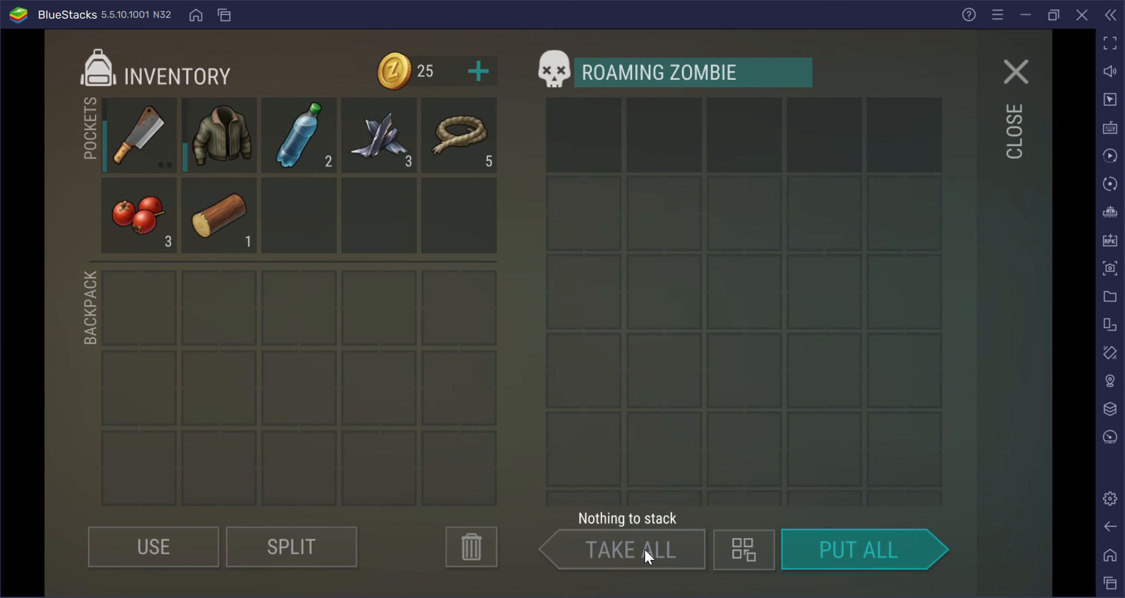
click(1015, 72)
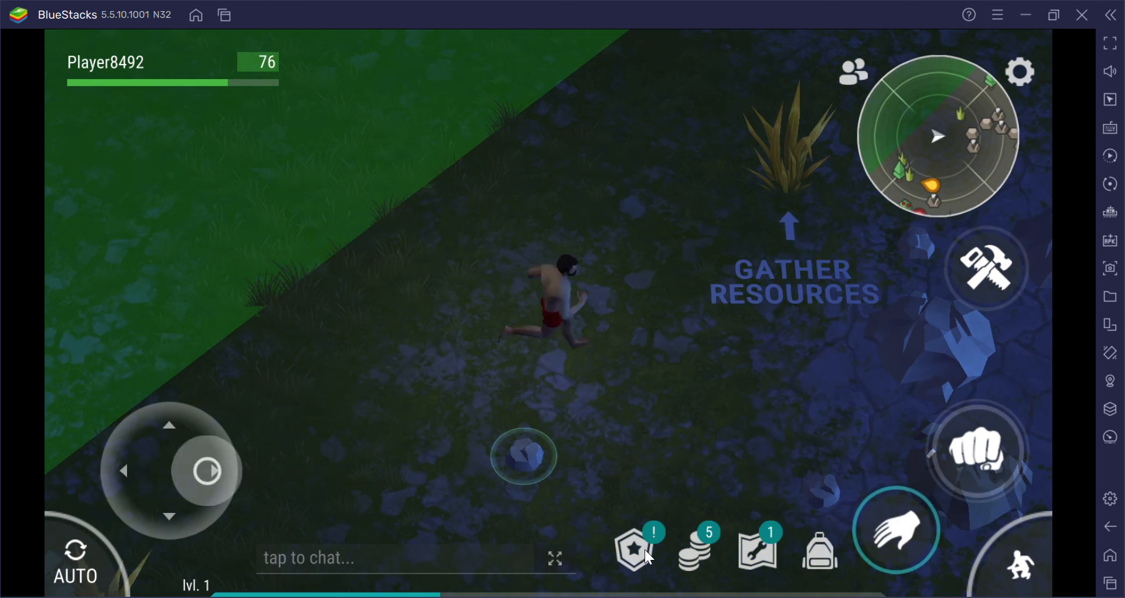
Step: Punch the second roaming zombie by the berry bush until it falls
click(977, 450)
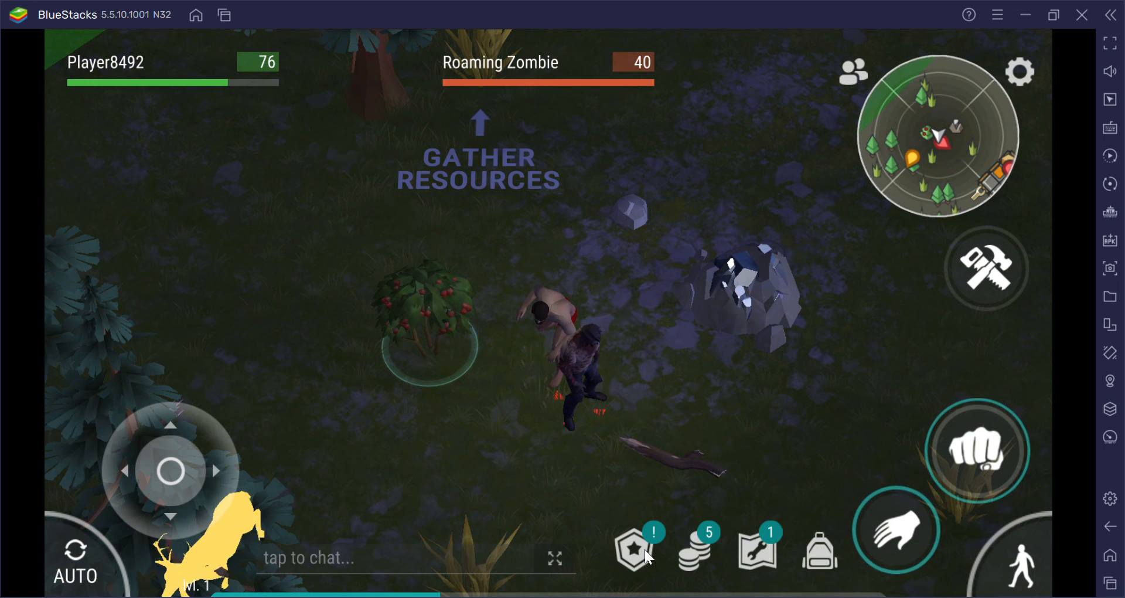
click(976, 450)
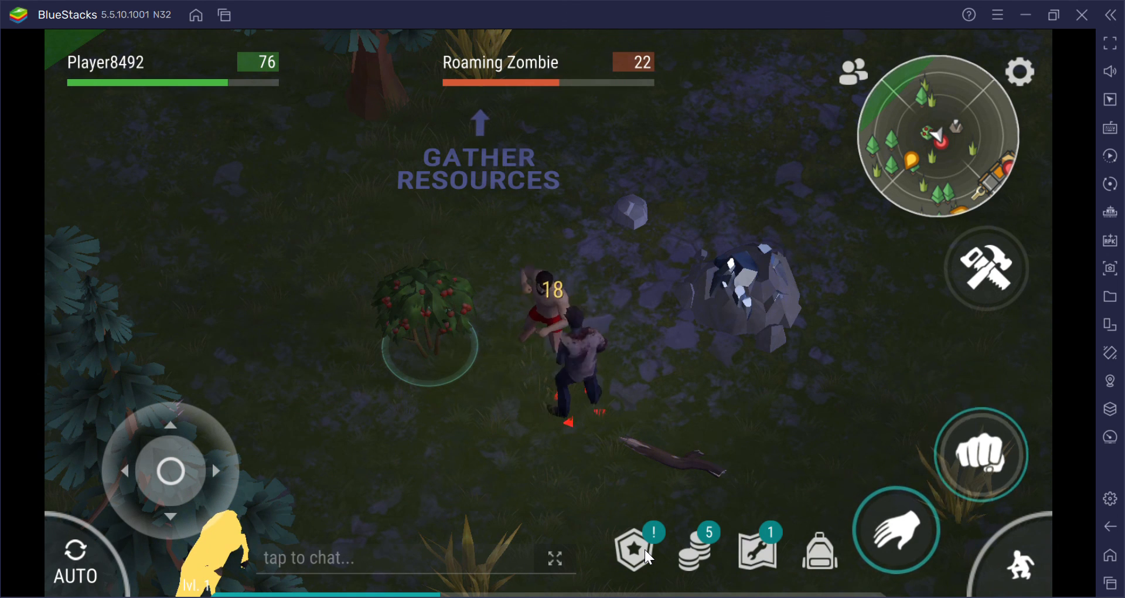
click(976, 450)
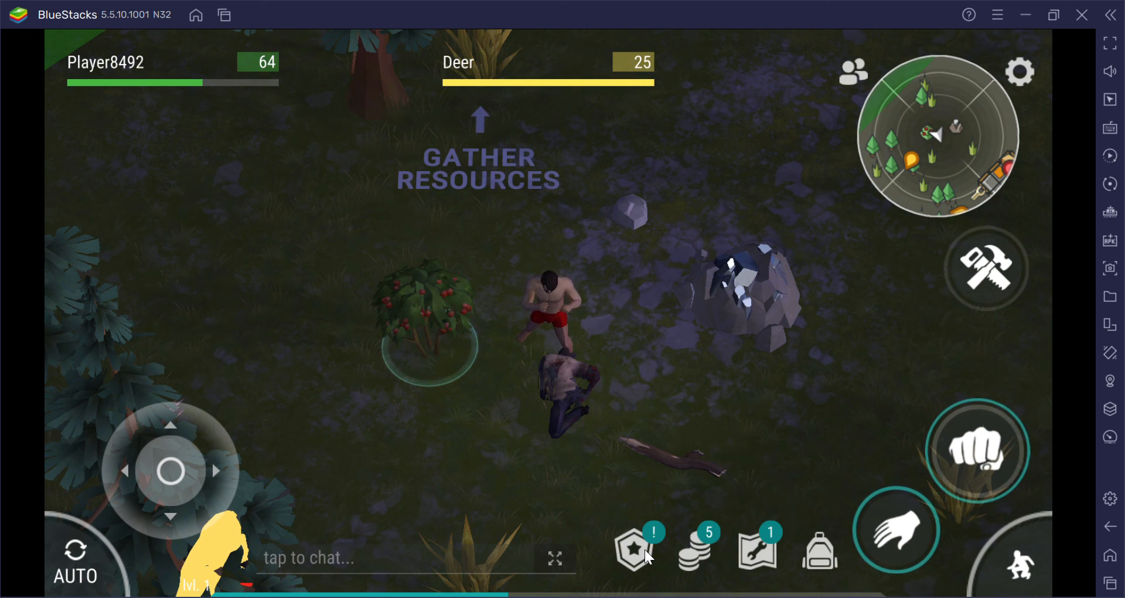
mouse_move(858, 216)
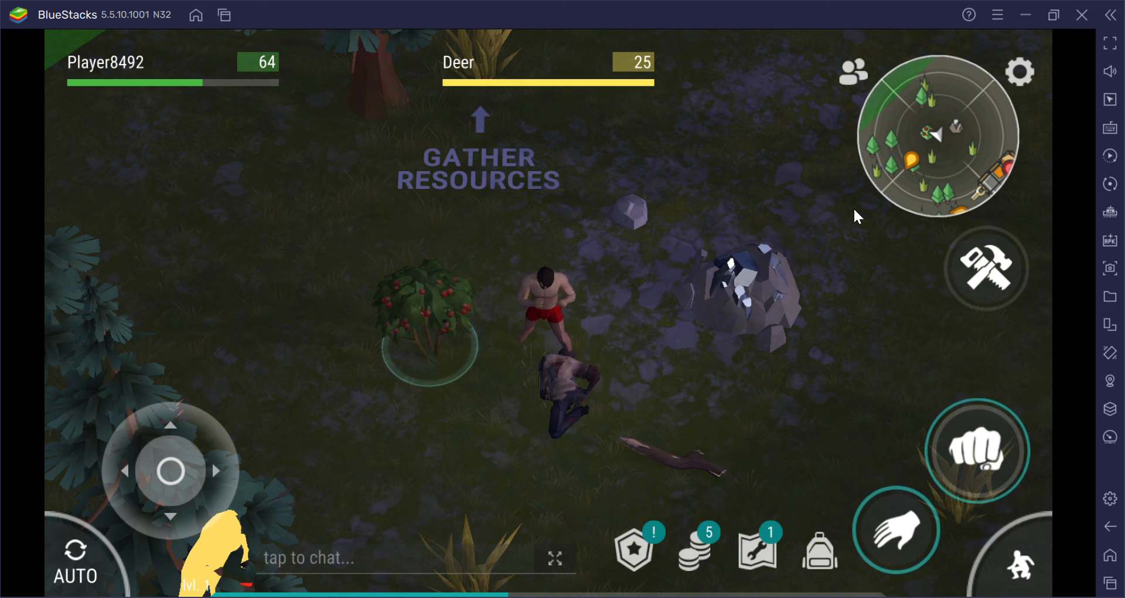